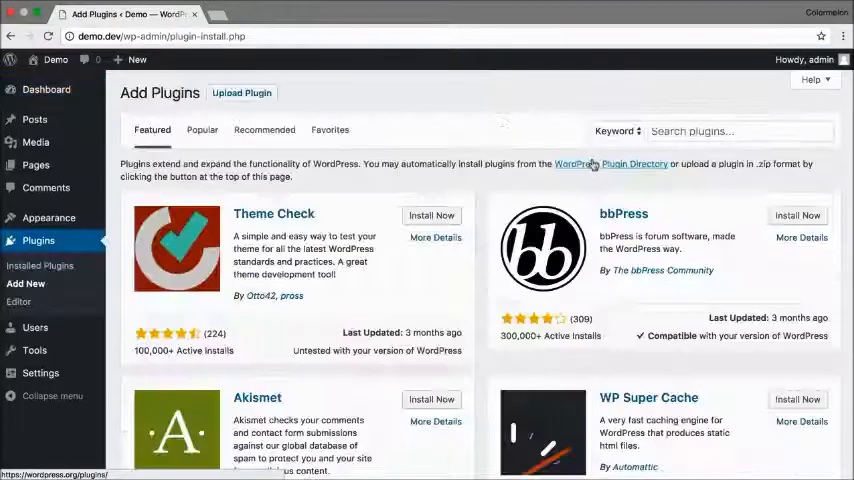
- Search 'easy photography portfolio' in Add Plugins, then install and activate it
{"action": "left_click", "coordinate": [740, 132]}
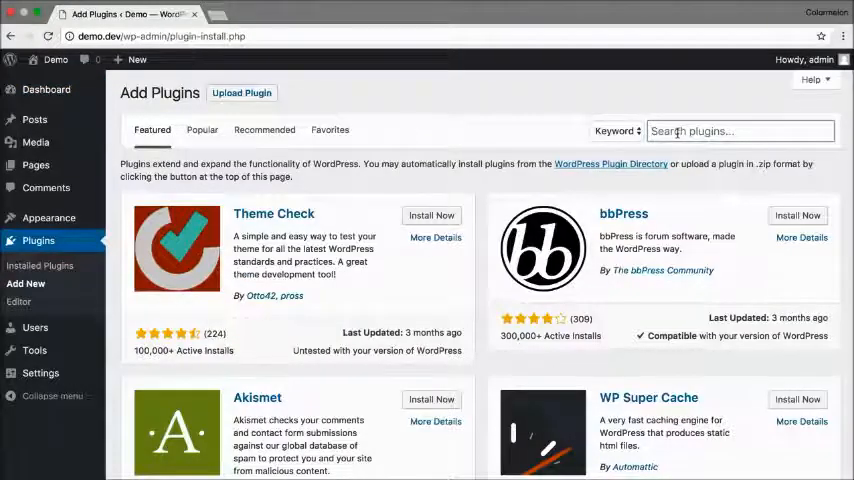
{"action": "type", "text": "easy photography"}
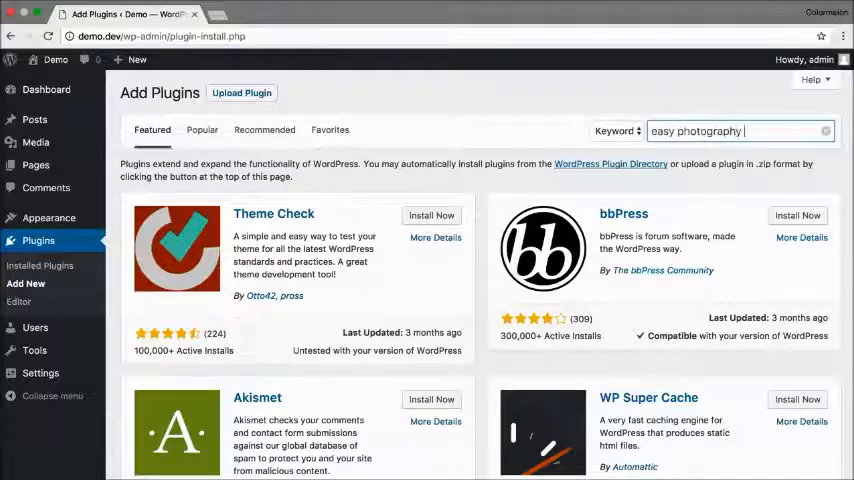
{"action": "type", "text": "portfolio"}
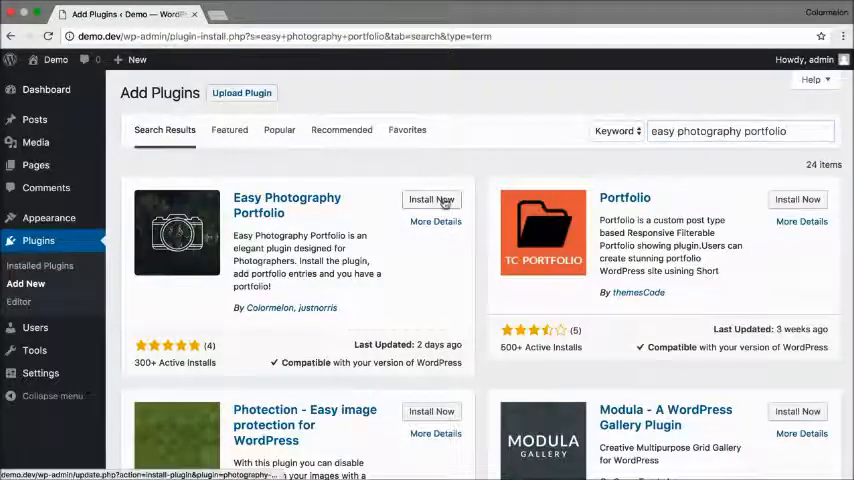
{"action": "left_click", "coordinate": [432, 200]}
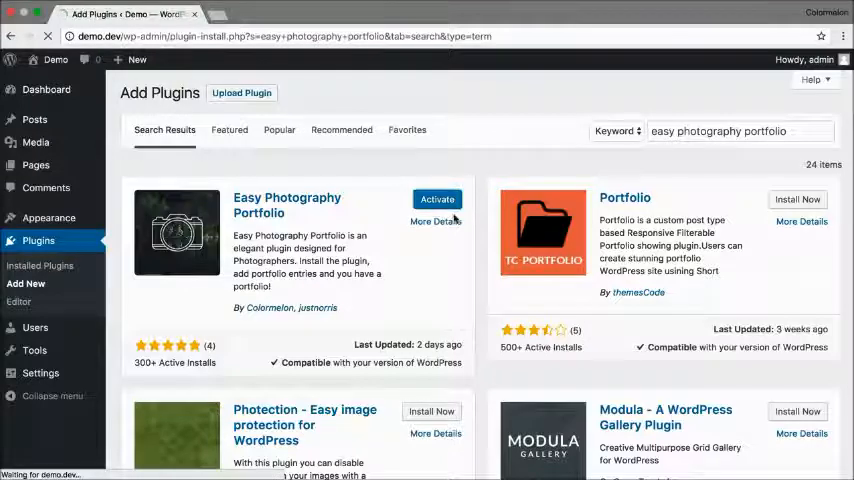
{"action": "left_click", "coordinate": [436, 198]}
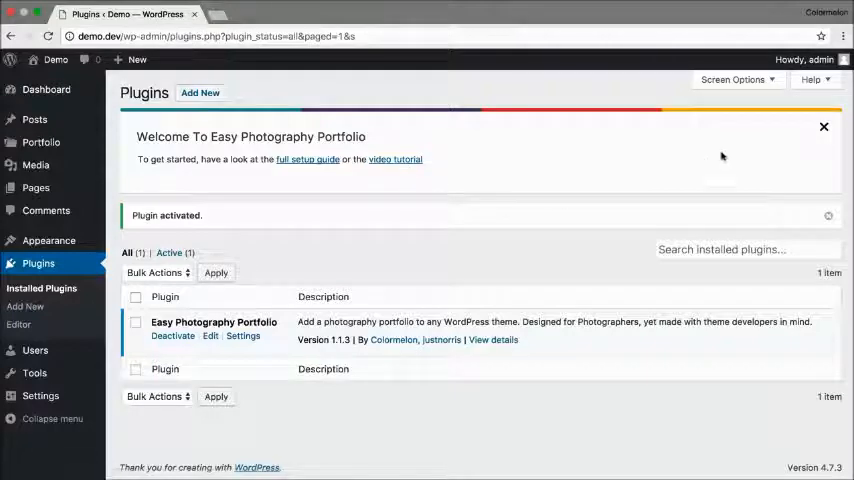
- Dismiss the Easy Photography Portfolio welcome notice
{"action": "left_click", "coordinate": [824, 126]}
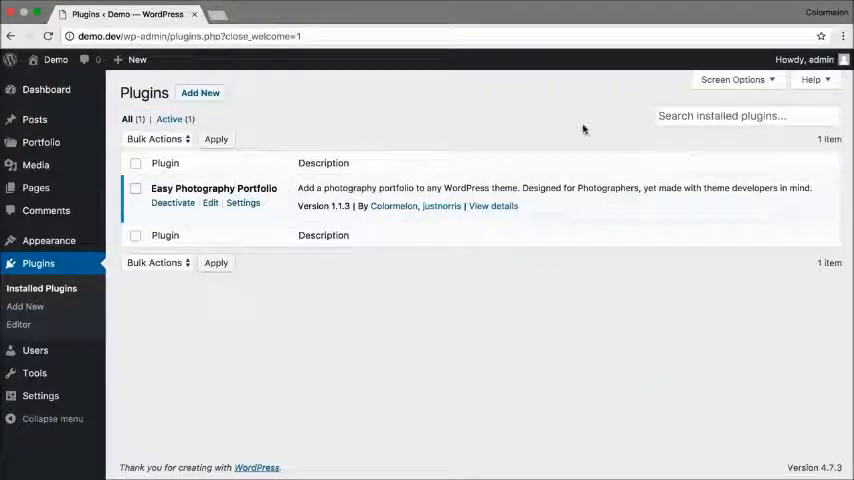
{"action": "mouse_move", "coordinate": [496, 134]}
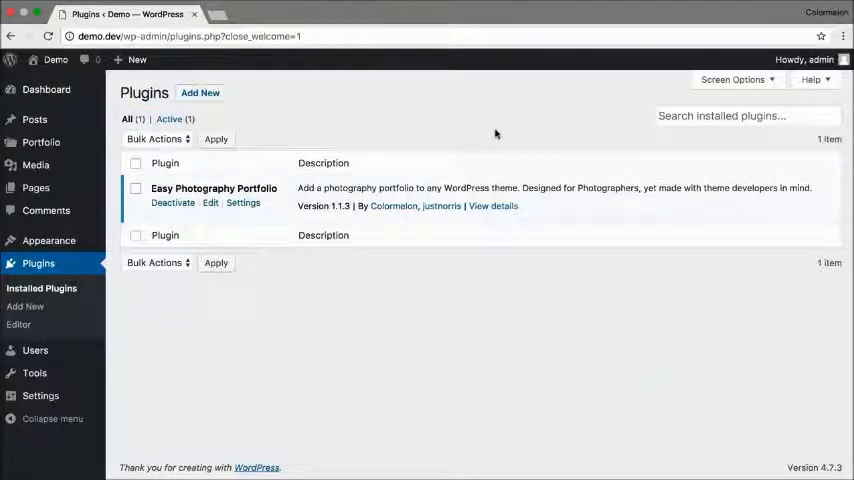
{"action": "mouse_move", "coordinate": [112, 188]}
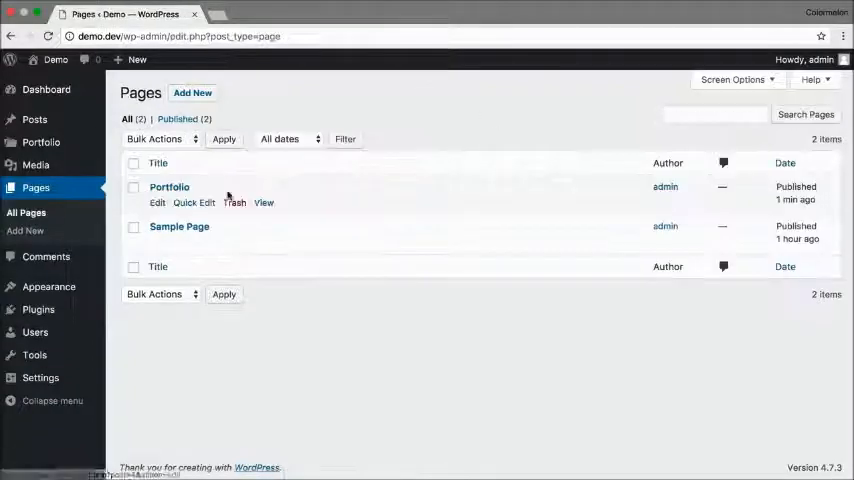
{"action": "mouse_move", "coordinate": [458, 122]}
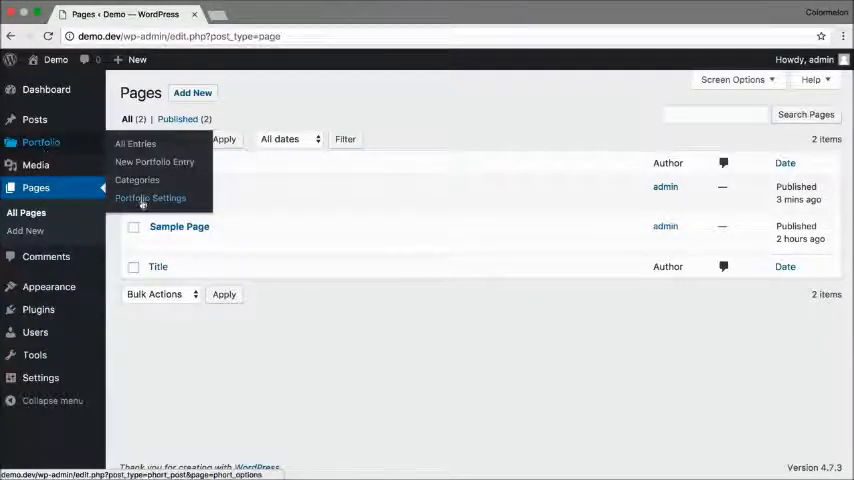
- Open Portfolio Settings, showing Portfolio as the main portfolio page
{"action": "left_click", "coordinate": [150, 196]}
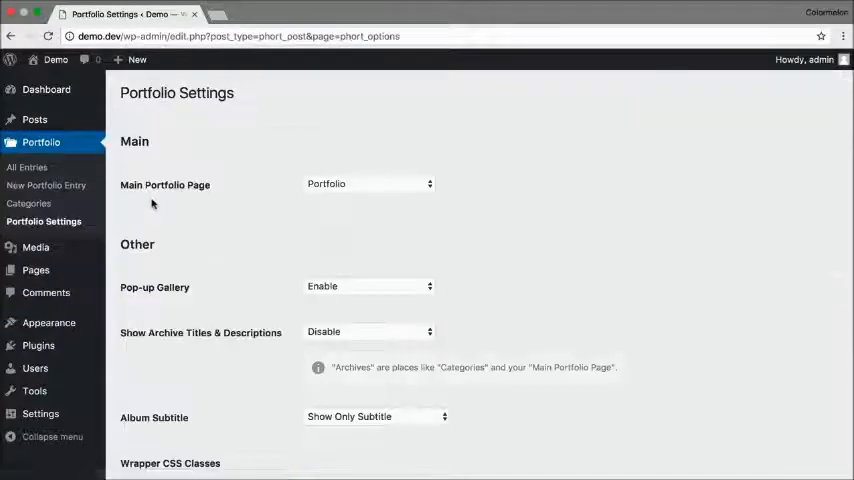
{"action": "mouse_move", "coordinate": [210, 210]}
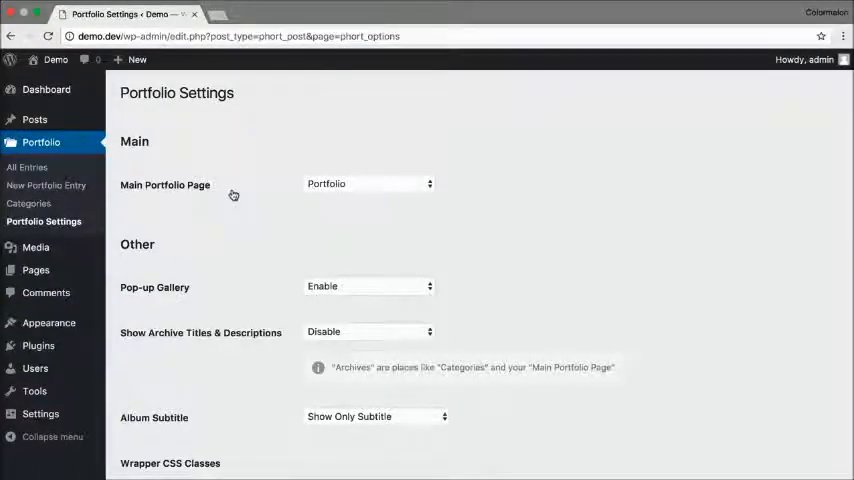
{"action": "mouse_move", "coordinate": [204, 200]}
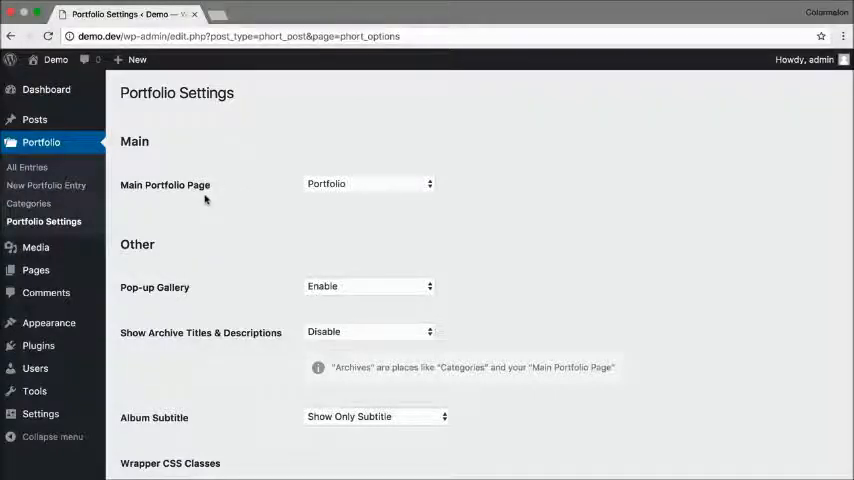
{"action": "mouse_move", "coordinate": [124, 200]}
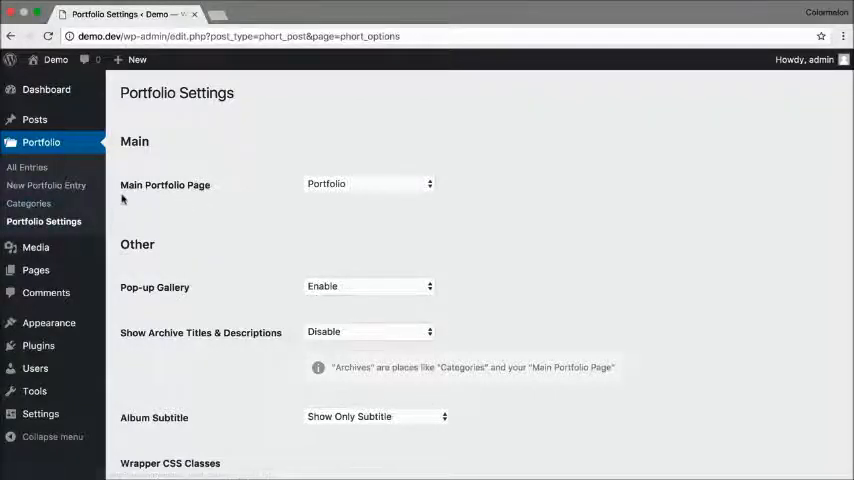
{"action": "mouse_move", "coordinate": [294, 200]}
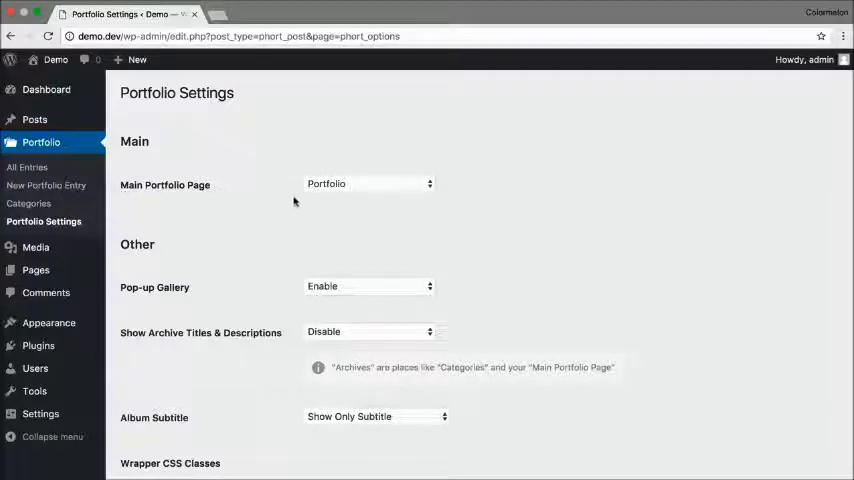
{"action": "mouse_move", "coordinate": [336, 194]}
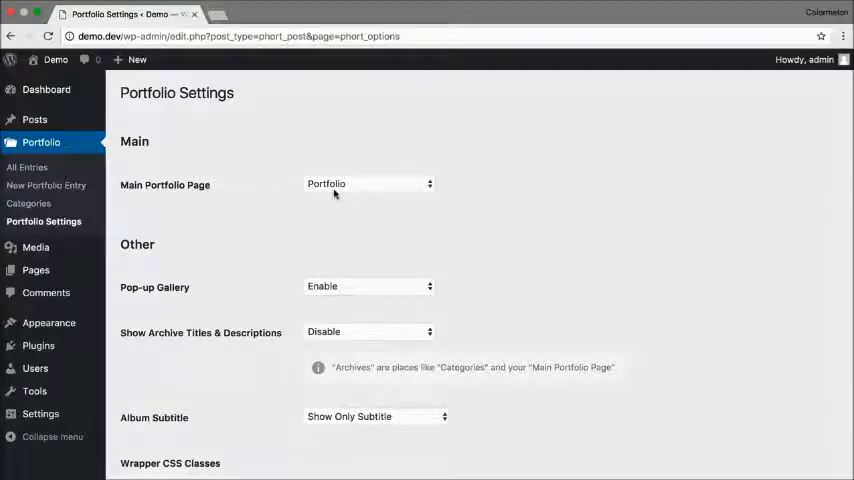
{"action": "mouse_move", "coordinate": [324, 212]}
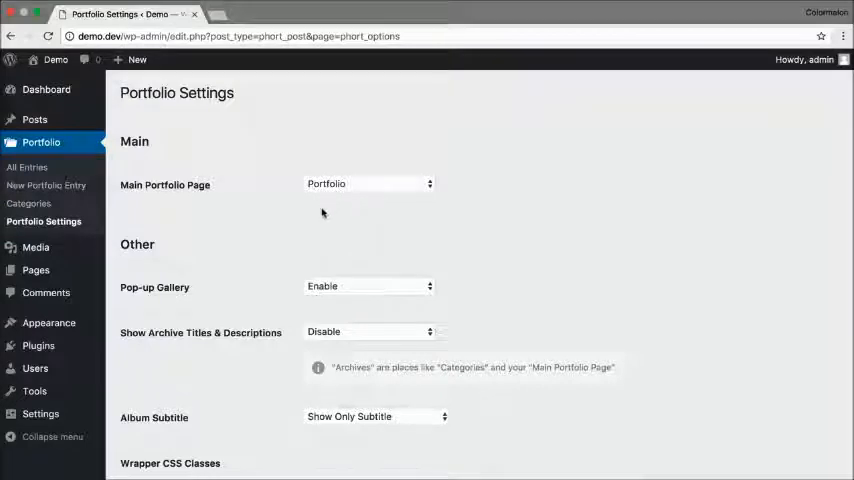
{"action": "mouse_move", "coordinate": [276, 224]}
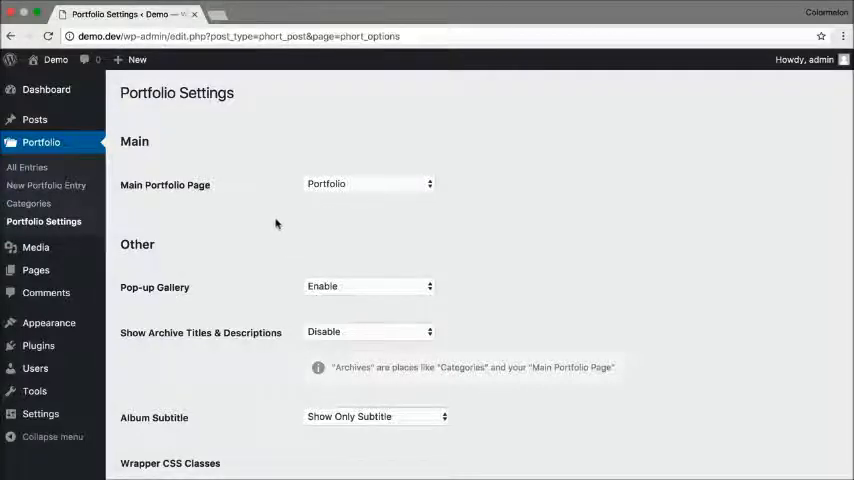
{"action": "mouse_move", "coordinate": [600, 272]}
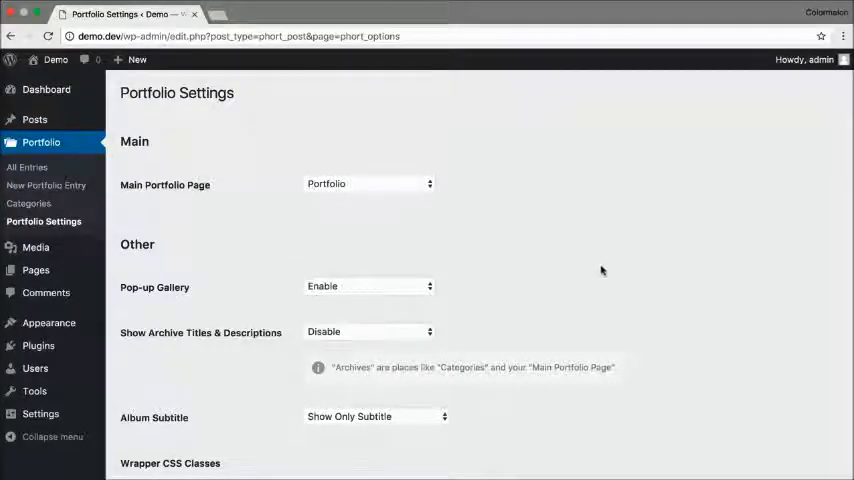
{"action": "mouse_move", "coordinate": [268, 246]}
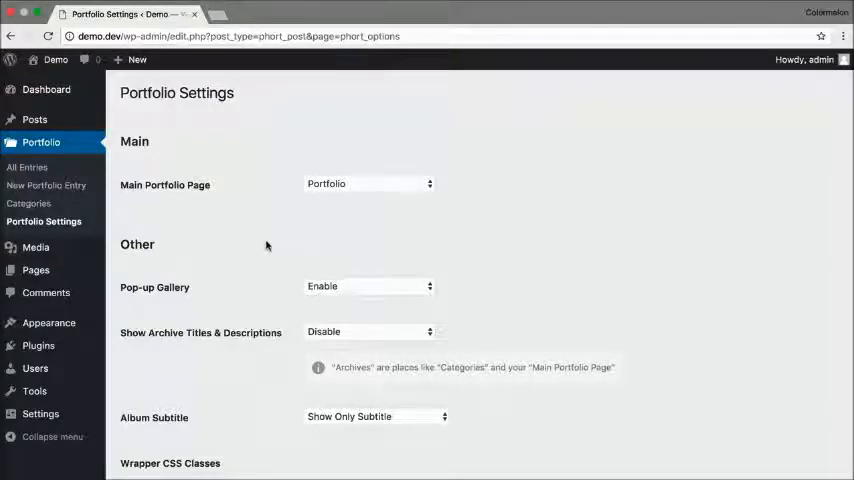
{"action": "mouse_move", "coordinate": [46, 184]}
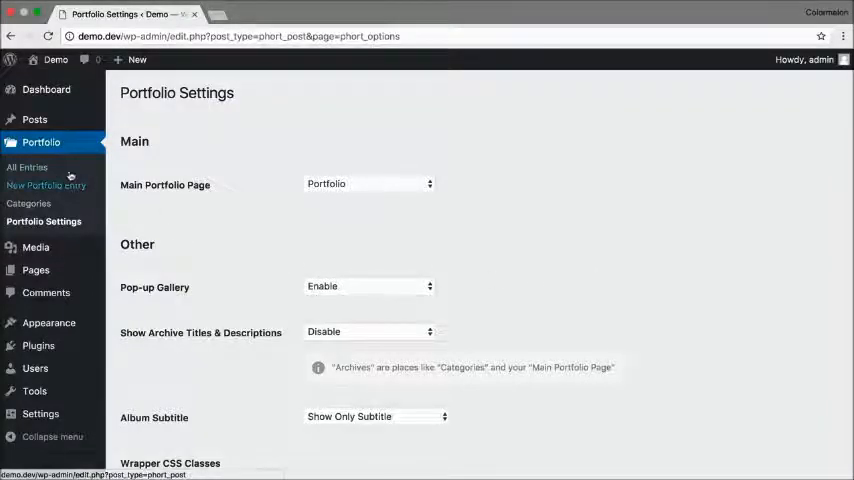
- Open First Portfolio Entry for editing and scroll to its Photography Portfolio gallery box
{"action": "left_click", "coordinate": [28, 168]}
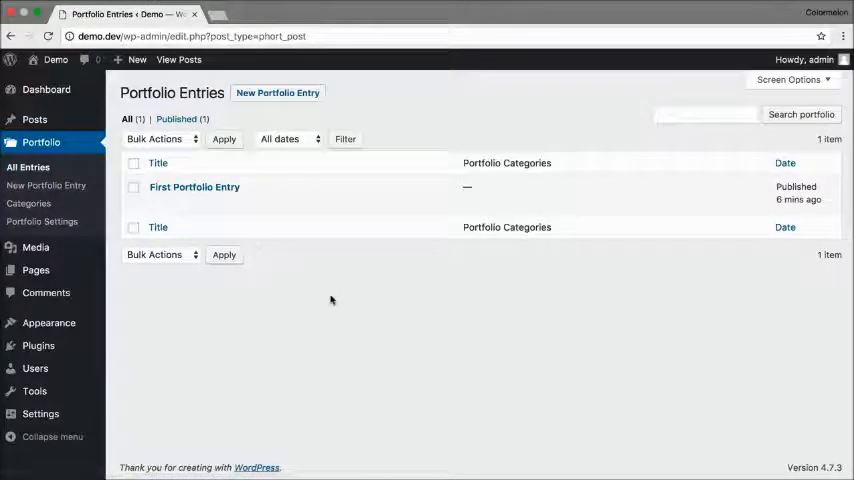
{"action": "mouse_move", "coordinate": [310, 278]}
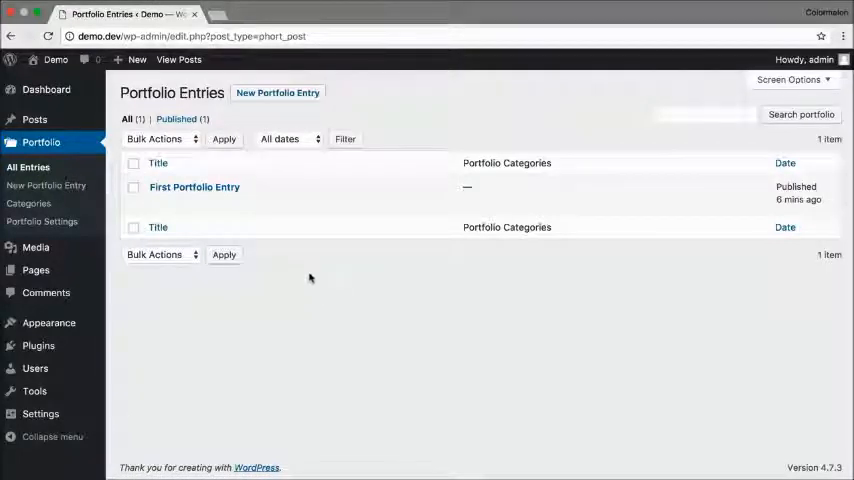
{"action": "mouse_move", "coordinate": [292, 284]}
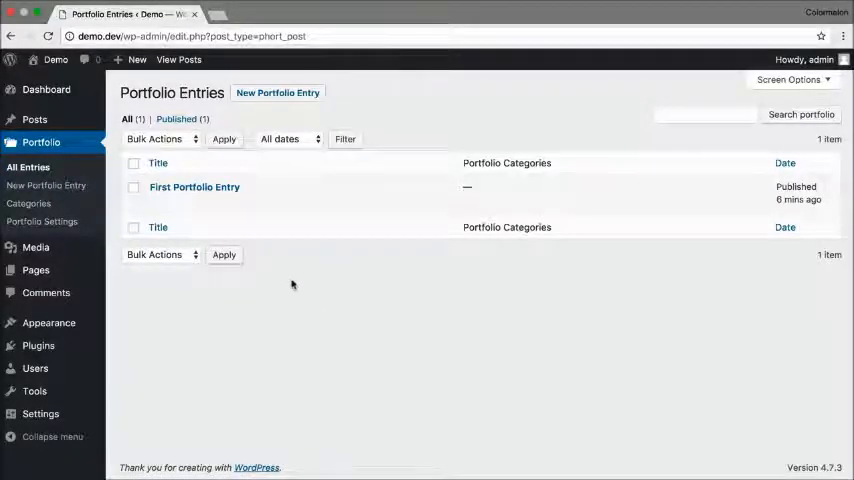
{"action": "mouse_move", "coordinate": [194, 188]}
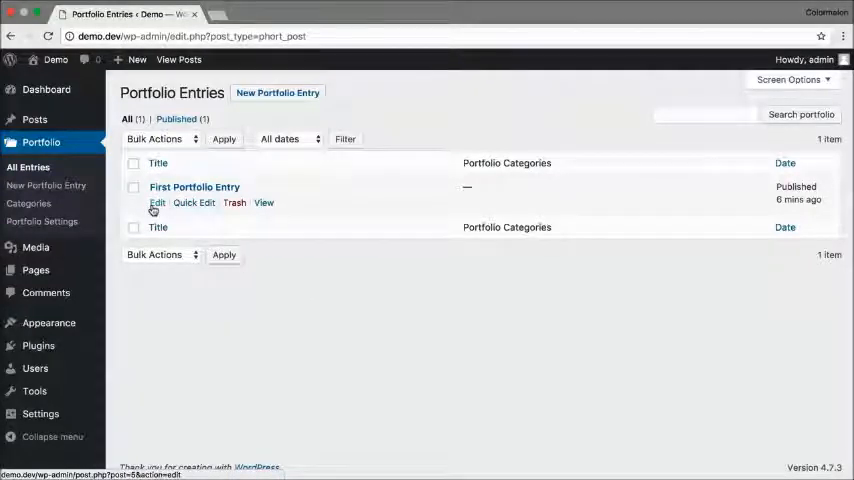
{"action": "left_click", "coordinate": [156, 204]}
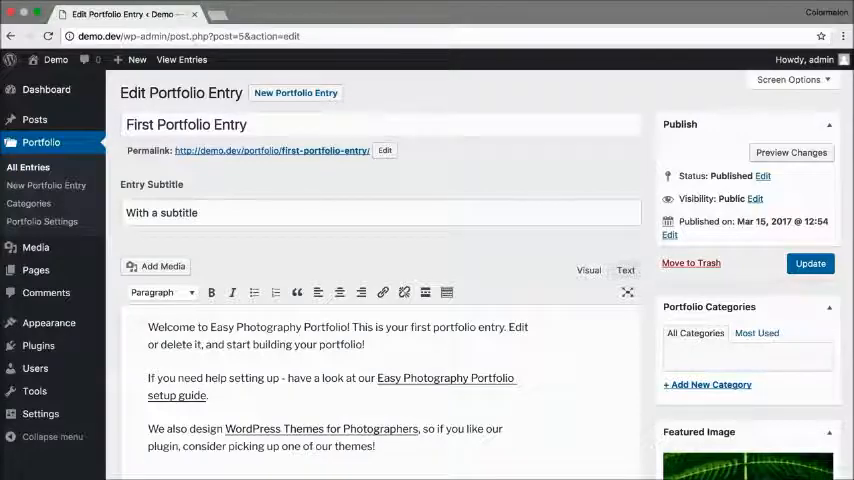
{"action": "scroll", "scroll_direction": "down", "scroll_amount": 3}
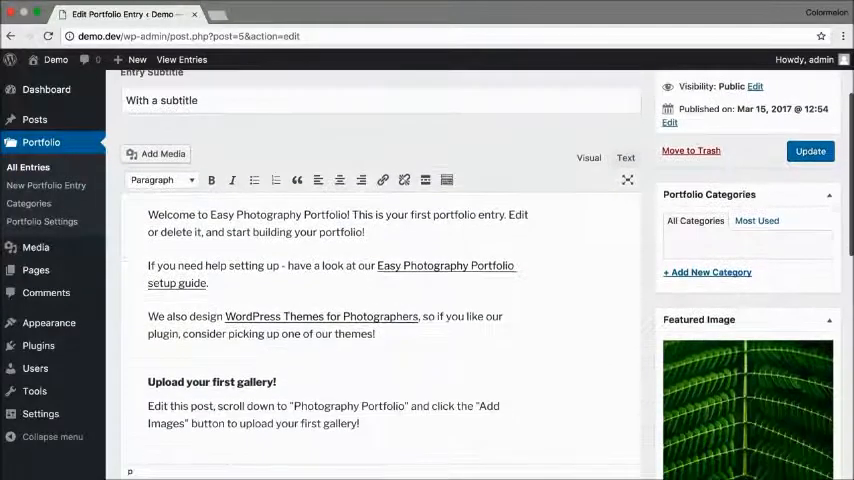
{"action": "scroll", "scroll_direction": "down", "scroll_amount": 3}
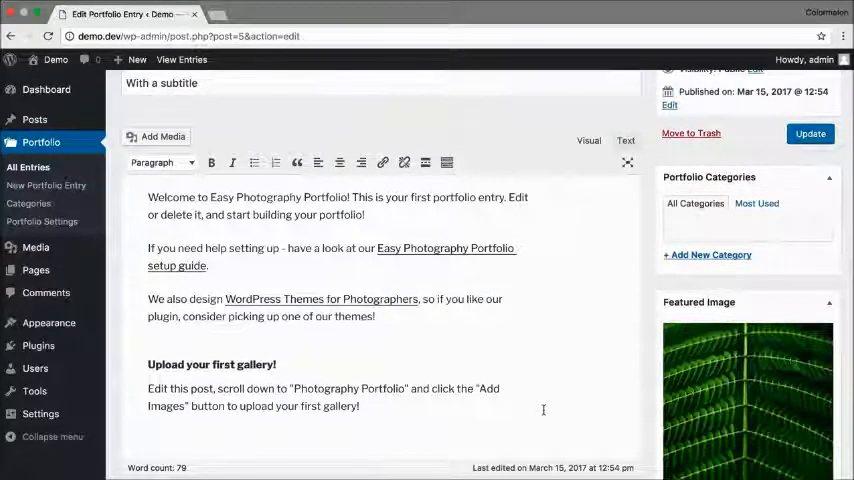
{"action": "scroll", "scroll_direction": "down", "scroll_amount": 3}
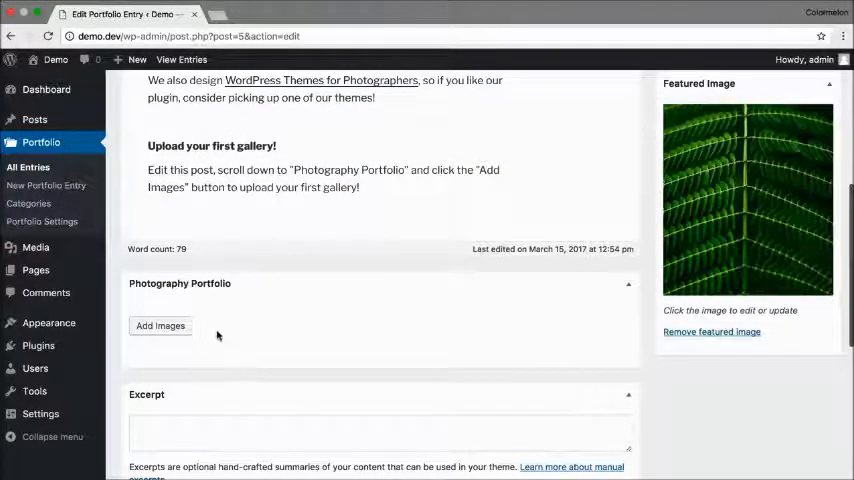
{"action": "mouse_move", "coordinate": [276, 344]}
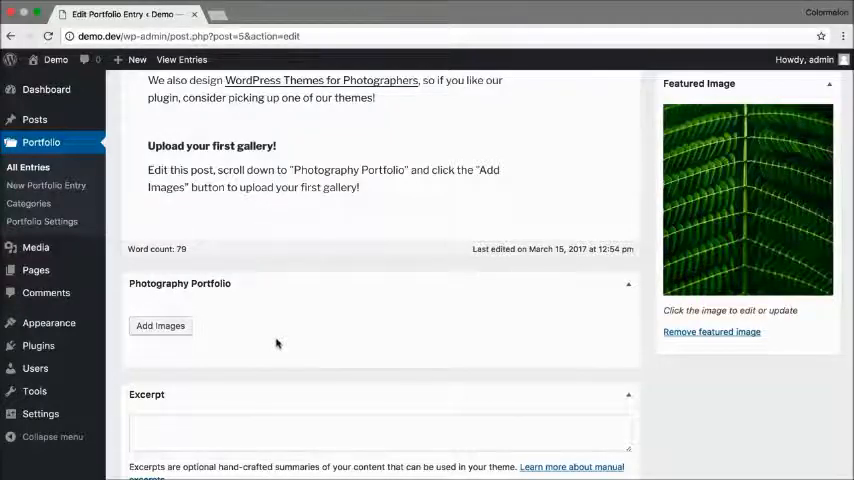
- Add eight landscape photos from the Media Library to the gallery and update the entry
{"action": "left_click", "coordinate": [160, 324]}
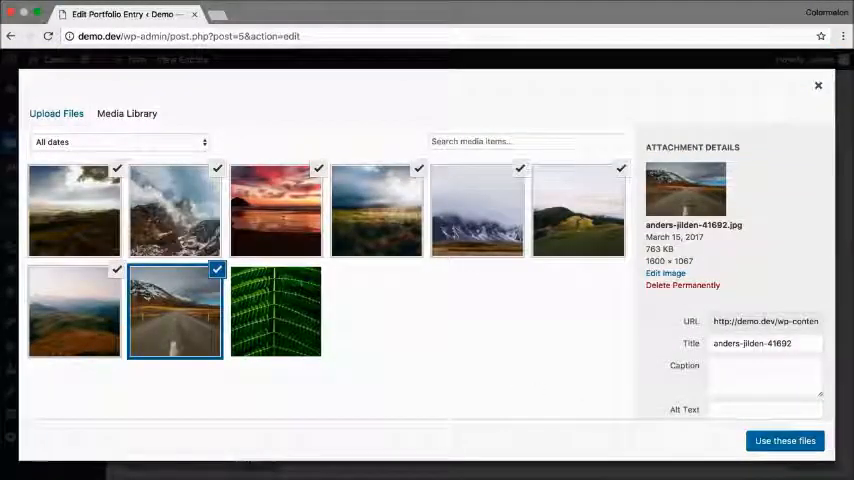
{"action": "left_click", "coordinate": [784, 440]}
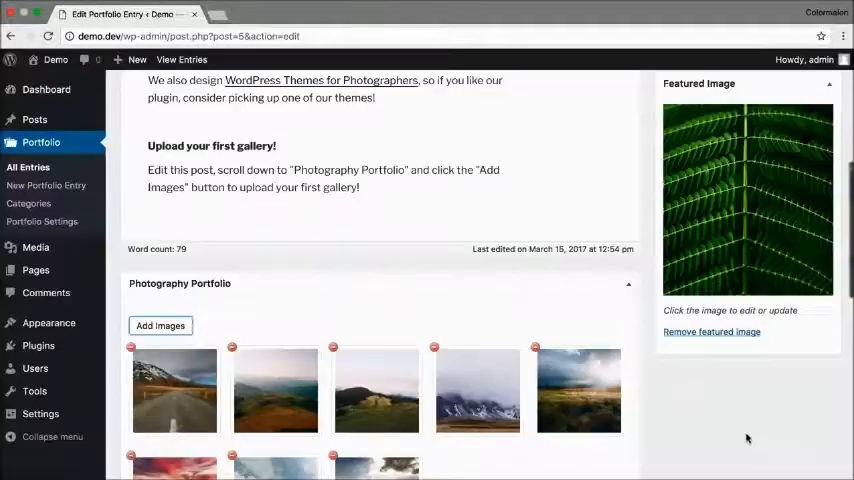
{"action": "scroll", "scroll_direction": "up", "scroll_amount": 3}
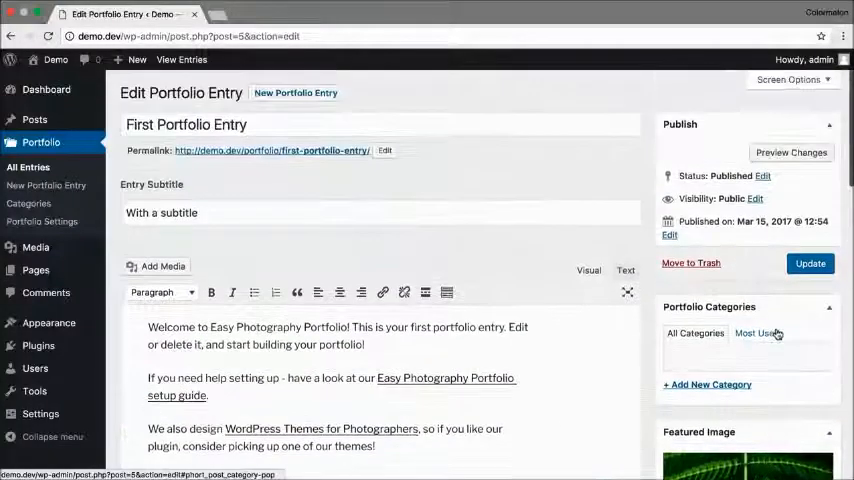
{"action": "left_click", "coordinate": [810, 264]}
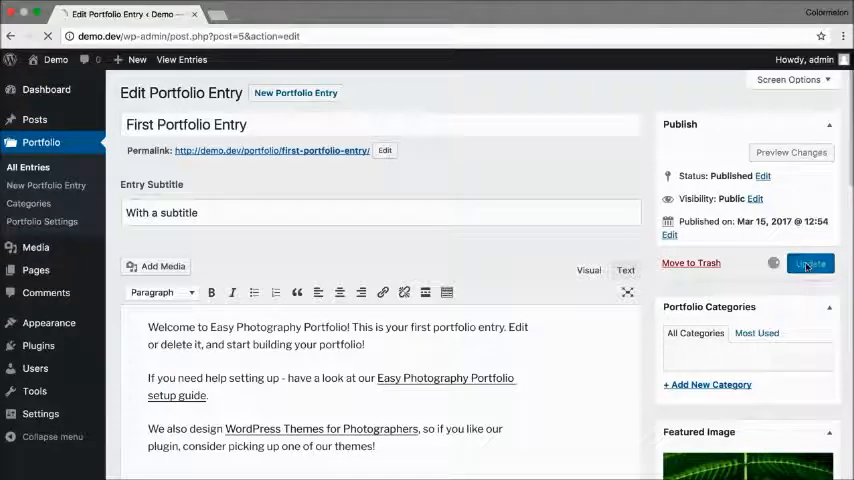
{"action": "left_click", "coordinate": [810, 264]}
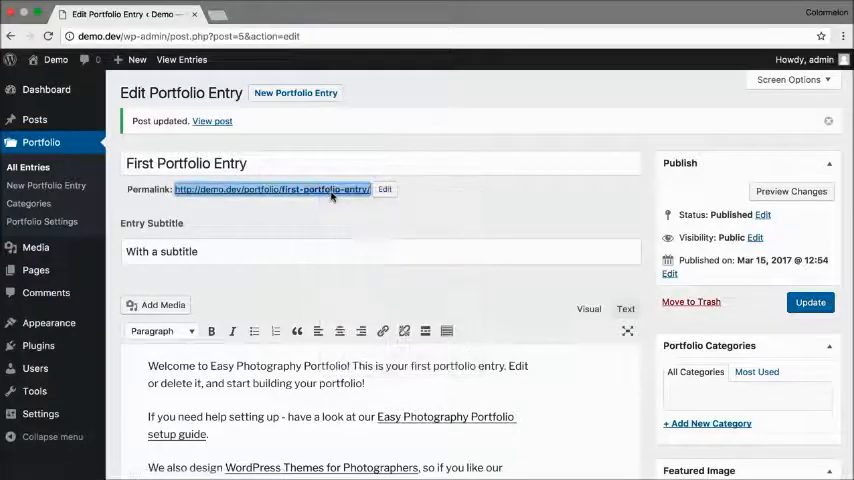
{"action": "left_click", "coordinate": [270, 188]}
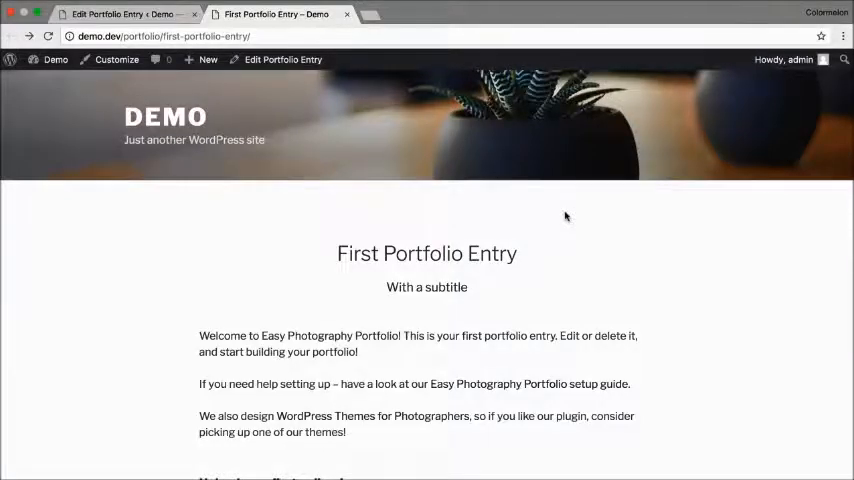
{"action": "scroll", "scroll_direction": "down", "scroll_amount": 3}
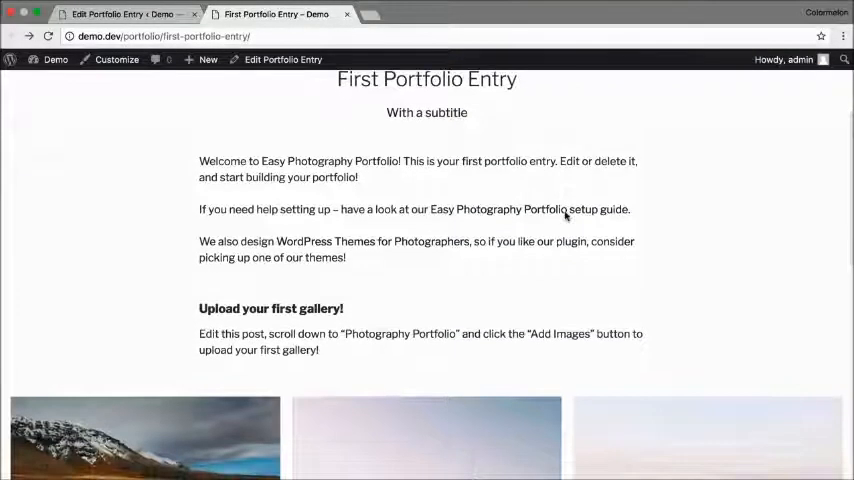
{"action": "scroll", "scroll_direction": "down", "scroll_amount": 3}
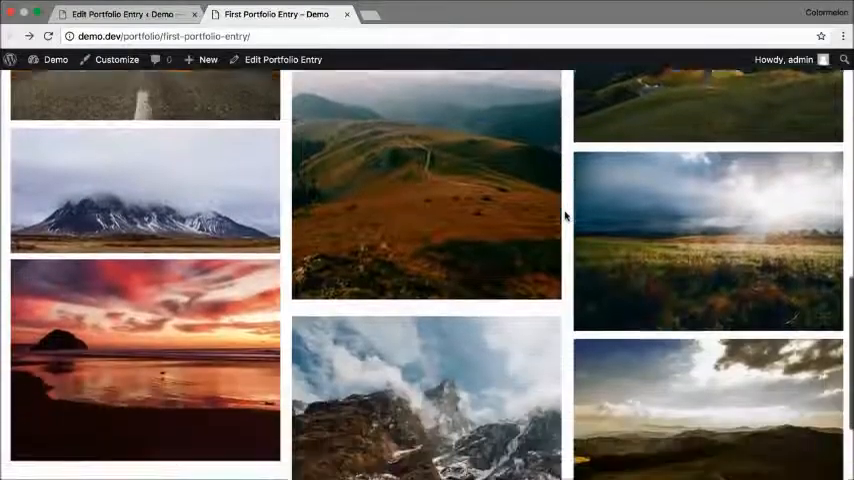
{"action": "scroll", "scroll_direction": "up", "scroll_amount": 3}
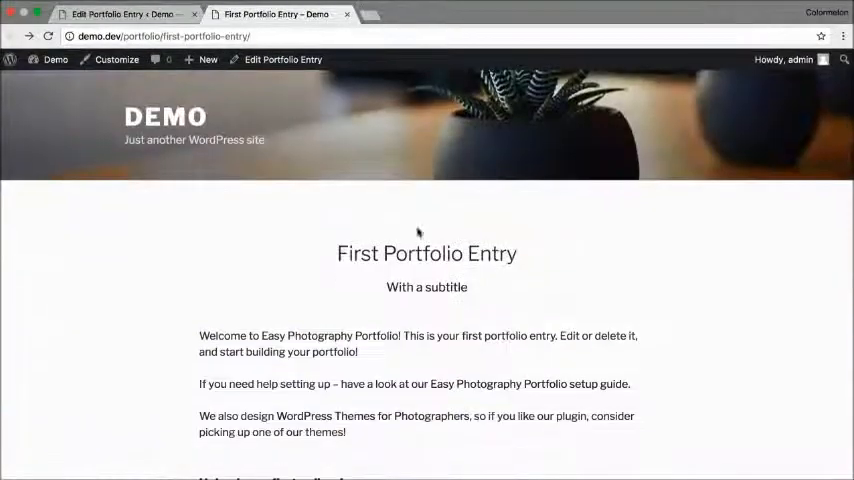
{"action": "left_click", "coordinate": [282, 60]}
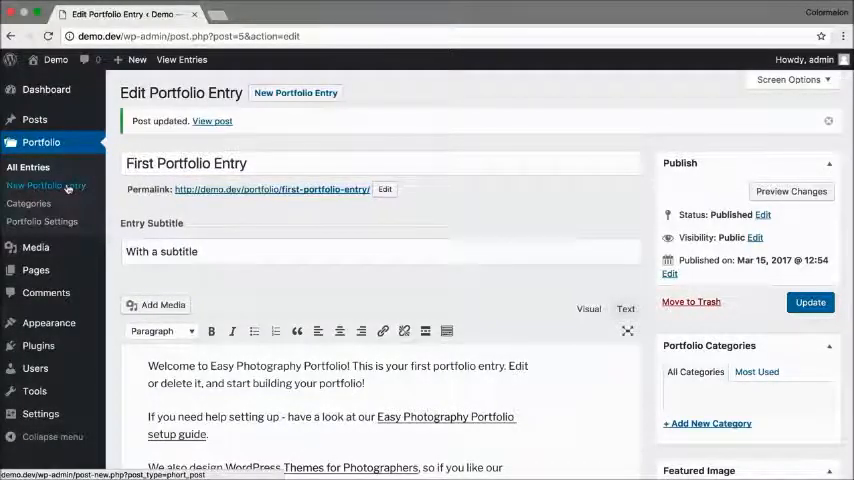
- Start a new portfolio entry titled 'Misty Mountains'
{"action": "left_click", "coordinate": [48, 184]}
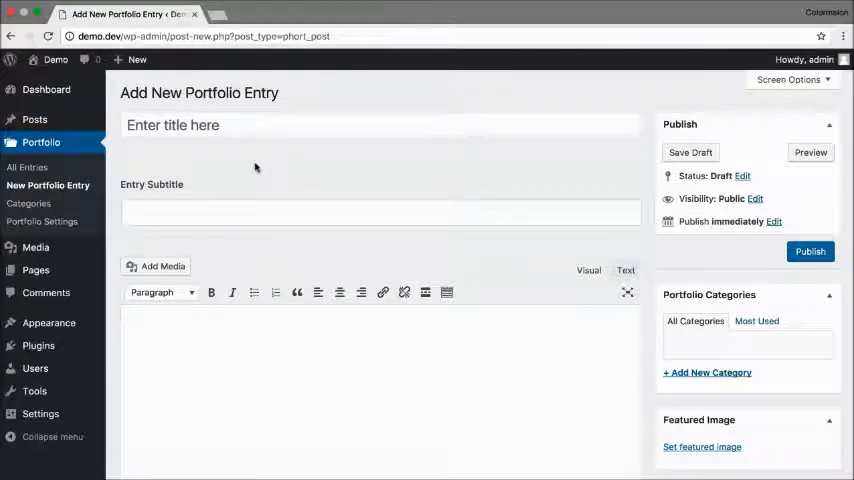
{"action": "left_click", "coordinate": [380, 124]}
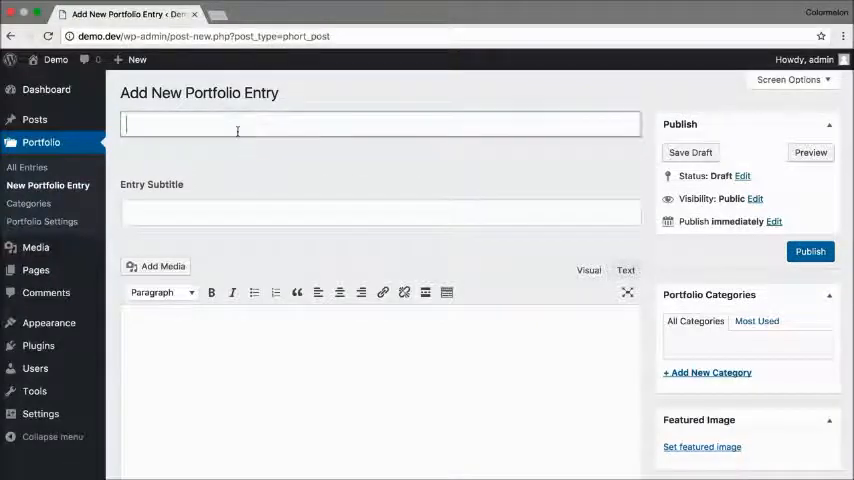
{"action": "type", "text": "Mis"}
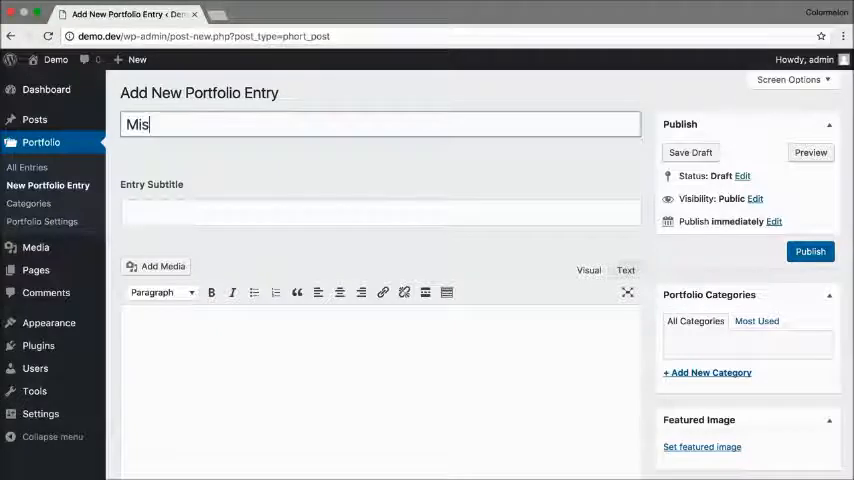
{"action": "type", "text": "ty Mountains"}
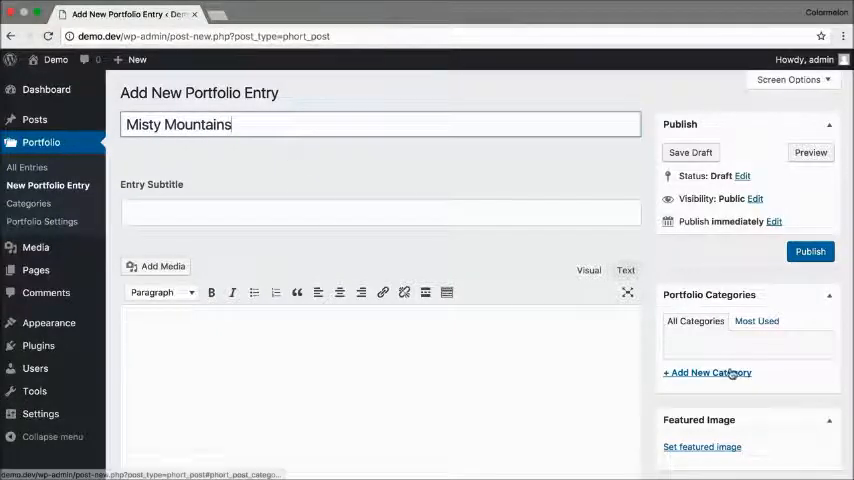
- Enter a new portfolio category named 'Landscapes' for the entry
{"action": "left_click", "coordinate": [708, 372]}
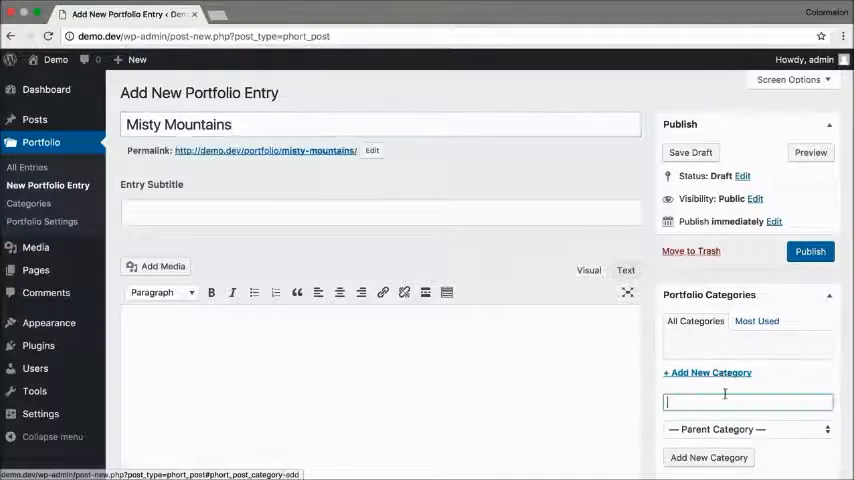
{"action": "type", "text": "Landscapes"}
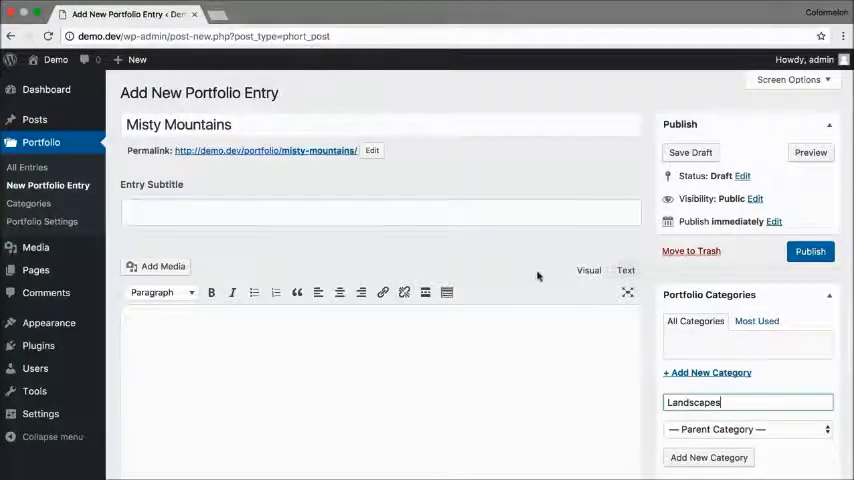
{"action": "scroll", "scroll_direction": "down", "scroll_amount": 3}
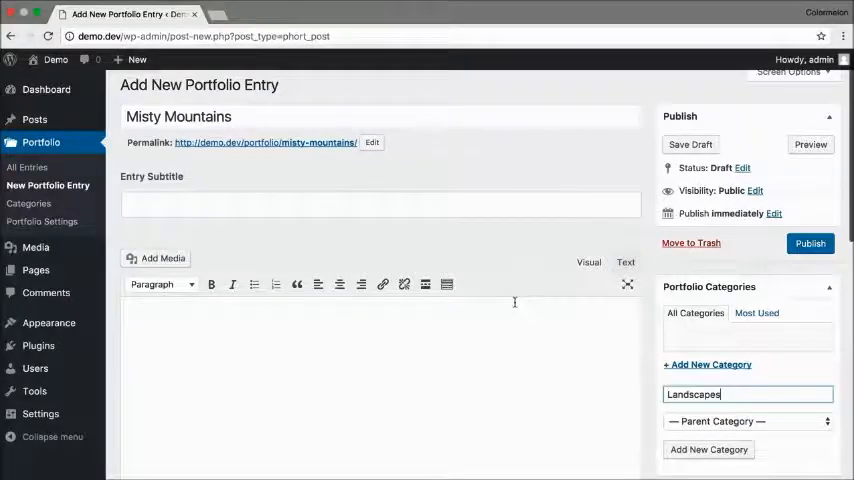
{"action": "scroll", "scroll_direction": "down", "scroll_amount": 3}
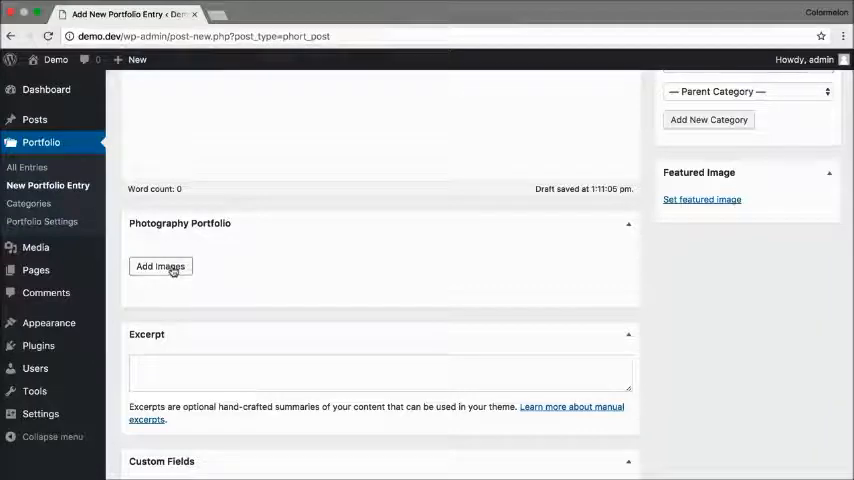
- Add the landscape photos from the Media Library to the Misty Mountains gallery
{"action": "left_click", "coordinate": [160, 266]}
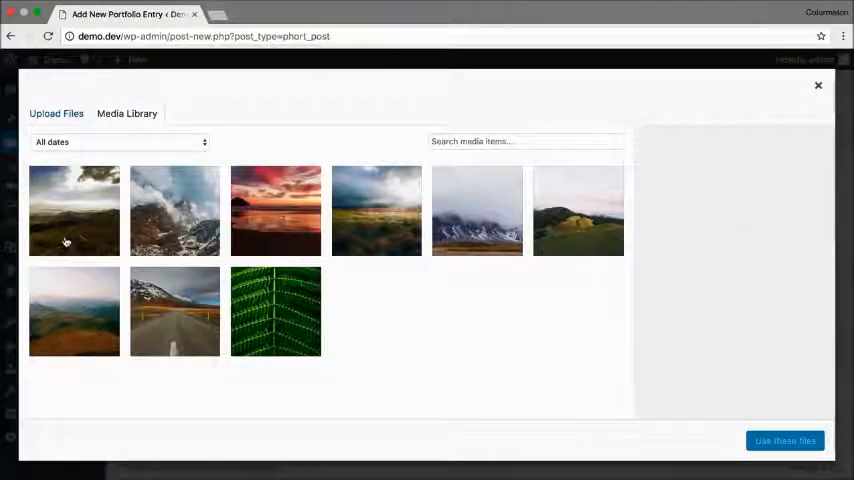
{"action": "left_click", "coordinate": [74, 210]}
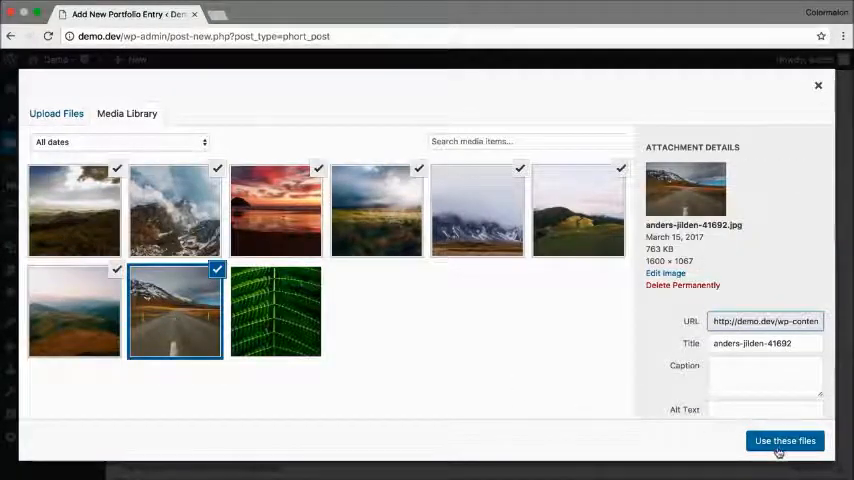
{"action": "left_click", "coordinate": [784, 440]}
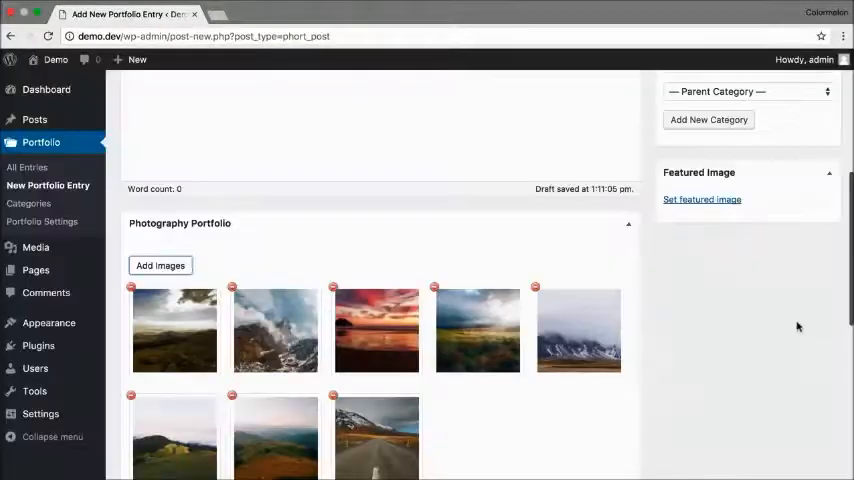
- Make the misty snow-capped mountain photo the entry's featured image
{"action": "left_click", "coordinate": [702, 200]}
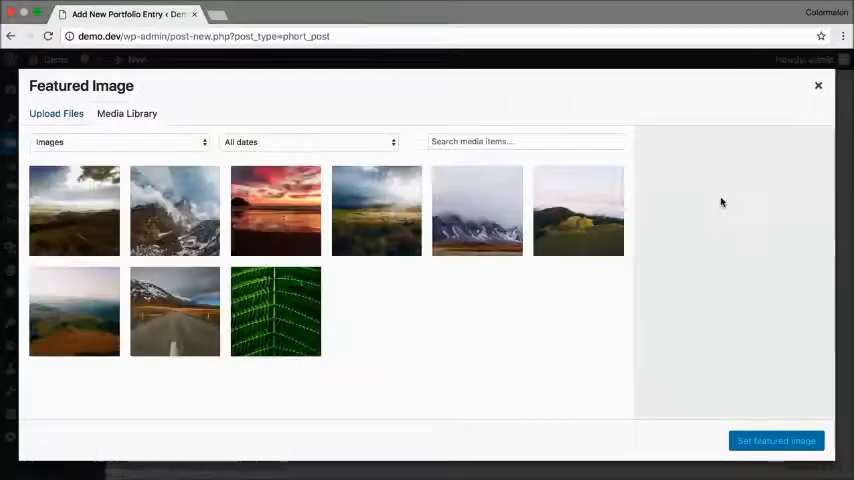
{"action": "mouse_move", "coordinate": [466, 288]}
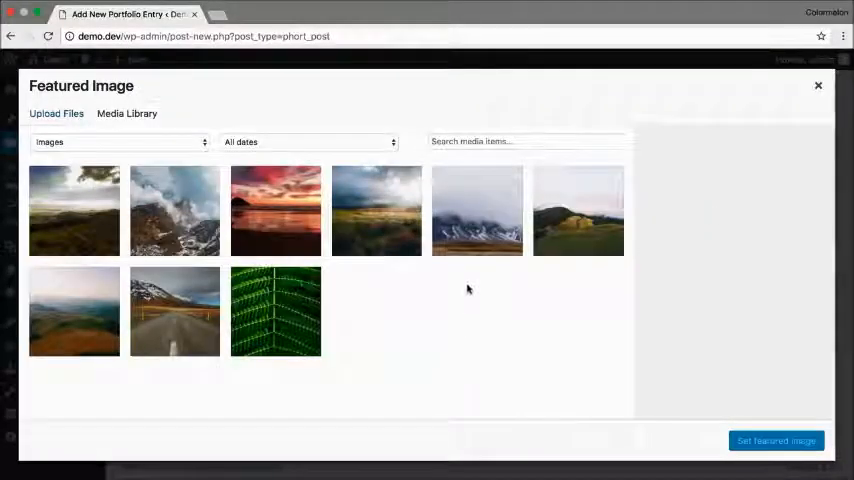
{"action": "left_click", "coordinate": [476, 210]}
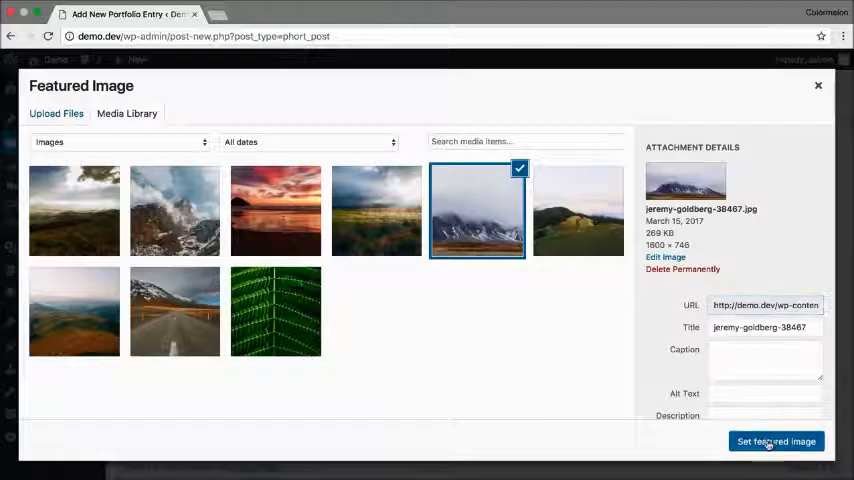
{"action": "left_click", "coordinate": [776, 440]}
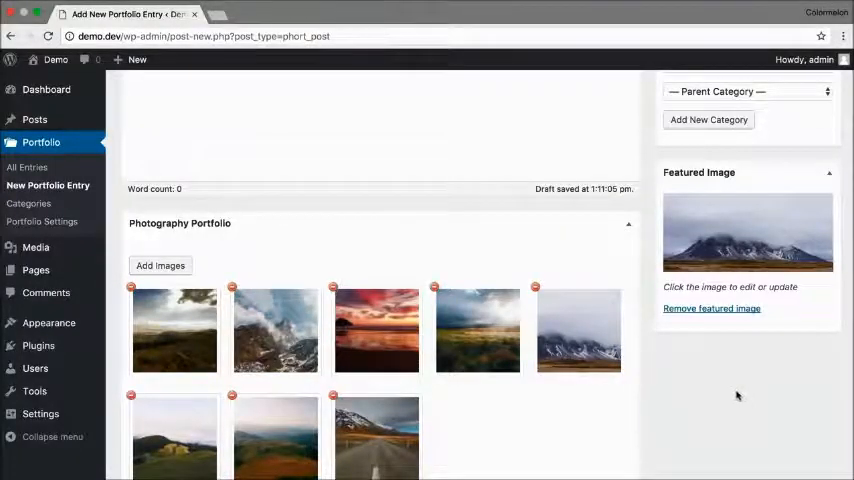
{"action": "scroll", "scroll_direction": "up", "scroll_amount": 3}
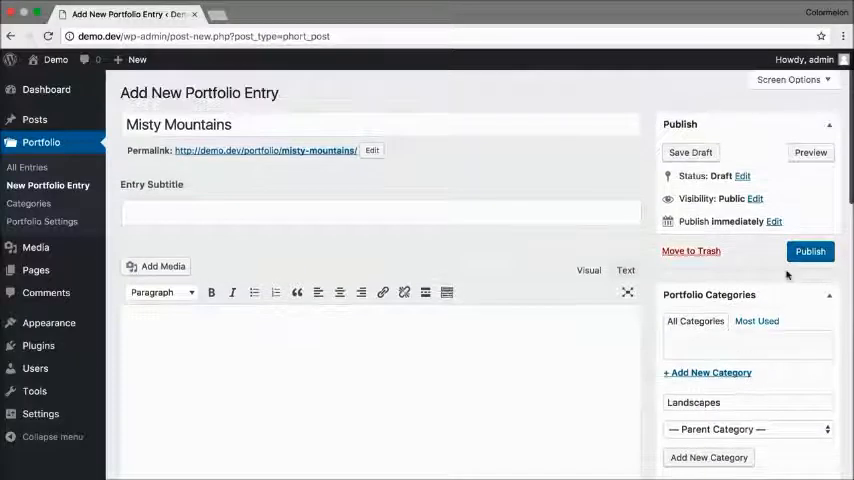
- Publish the Misty Mountains entry and return to the All Entries list
{"action": "left_click", "coordinate": [810, 252]}
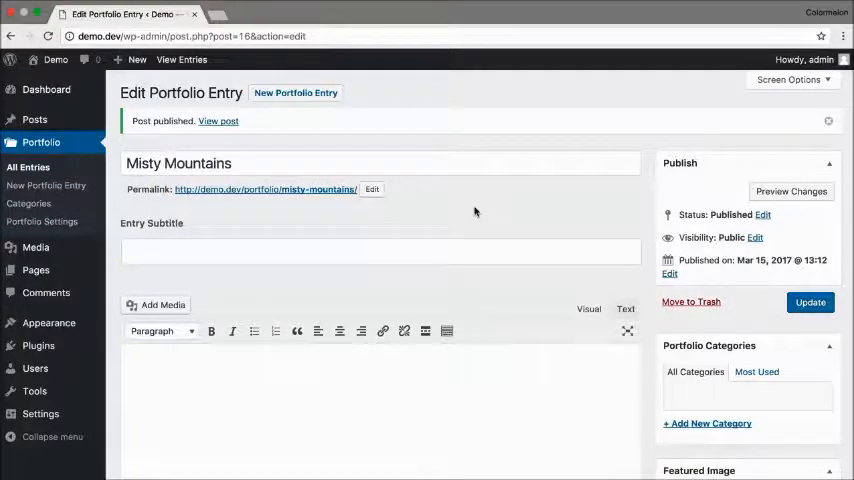
{"action": "left_click", "coordinate": [28, 168]}
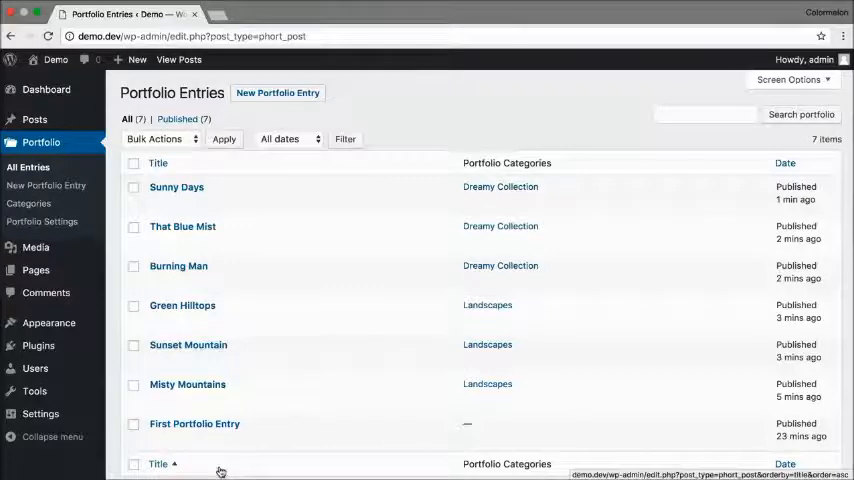
{"action": "mouse_move", "coordinate": [194, 424]}
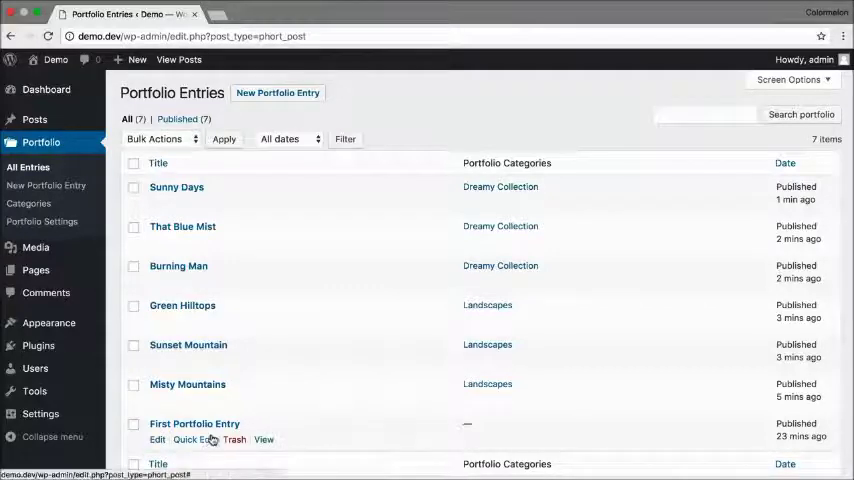
- Quick Edit First Portfolio Entry to add the Landscapes category alongside Dreamy Collection
{"action": "left_click", "coordinate": [194, 440]}
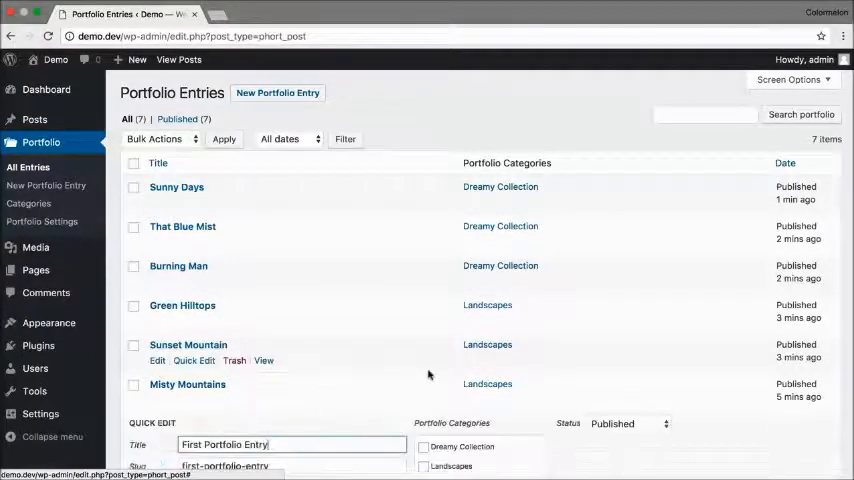
{"action": "scroll", "scroll_direction": "down", "scroll_amount": 3}
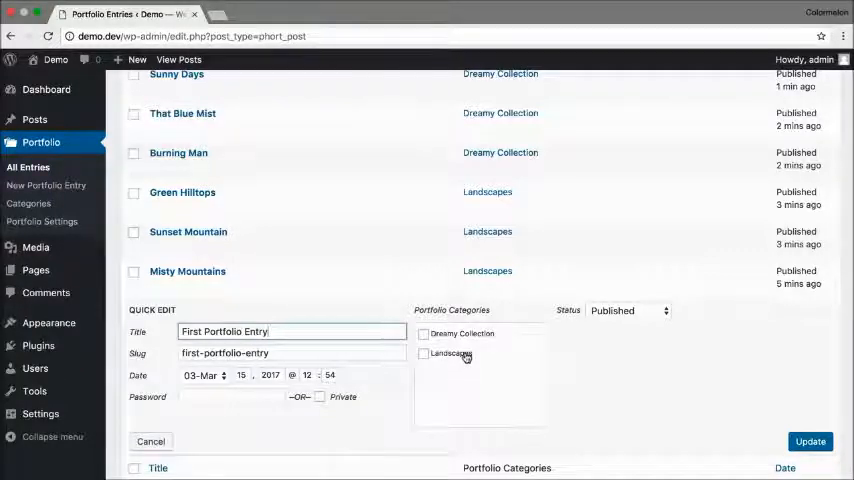
{"action": "left_click", "coordinate": [424, 352]}
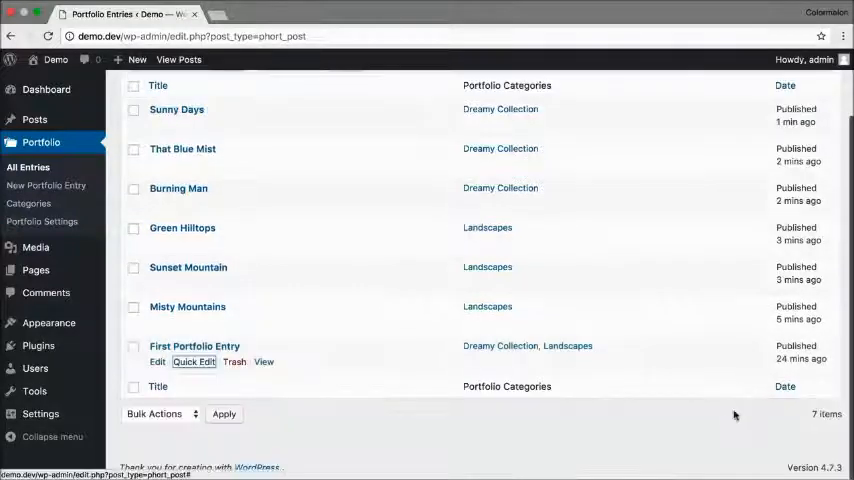
{"action": "mouse_move", "coordinate": [596, 416]}
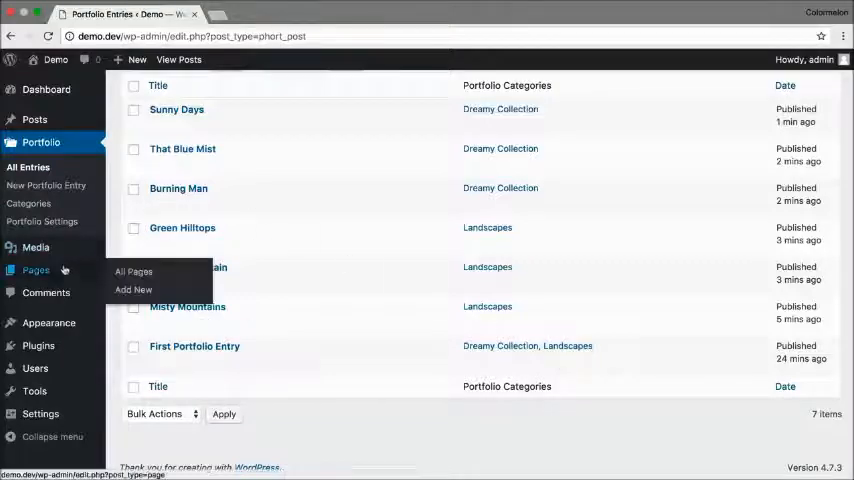
- View the live Portfolio page from All Pages and scroll through its photo grid
{"action": "left_click", "coordinate": [132, 272]}
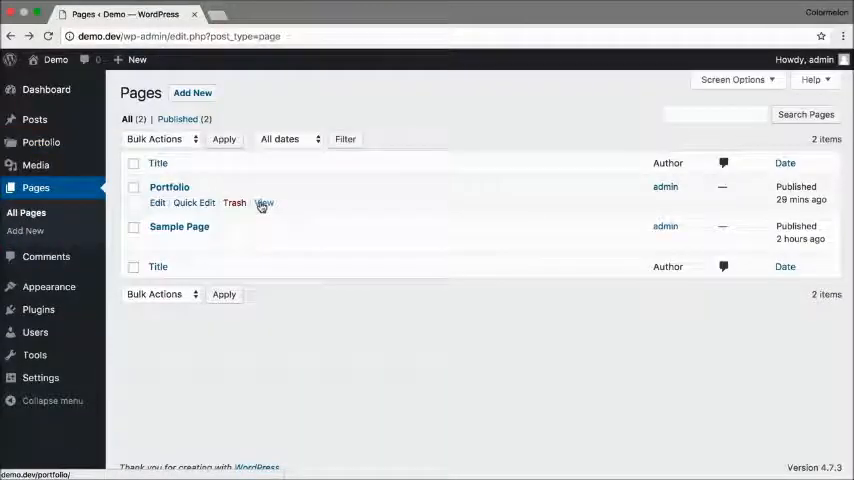
{"action": "left_click", "coordinate": [264, 204]}
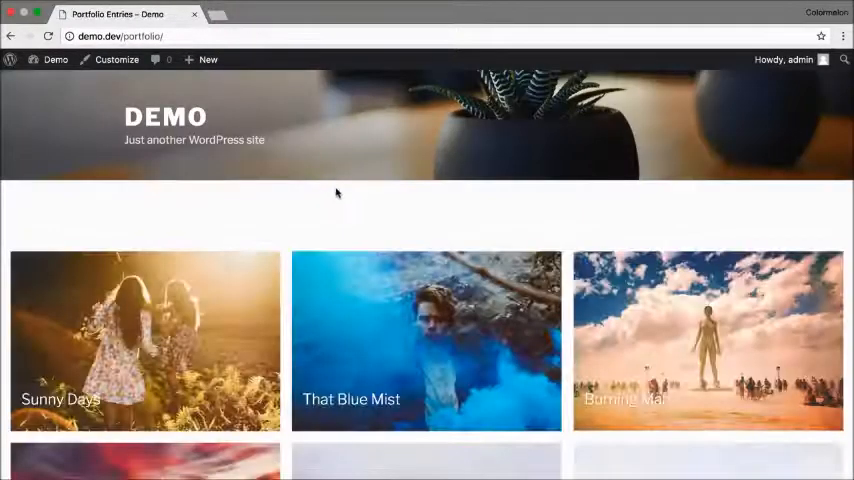
{"action": "scroll", "scroll_direction": "down", "scroll_amount": 3}
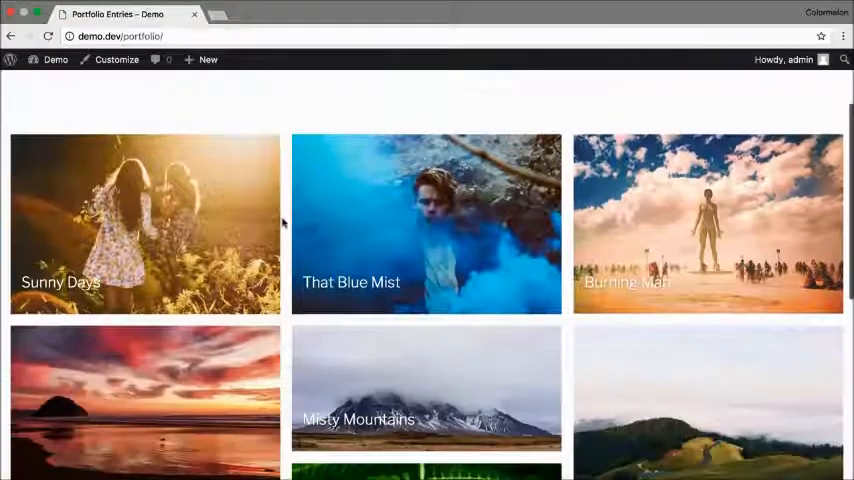
{"action": "scroll", "scroll_direction": "down", "scroll_amount": 3}
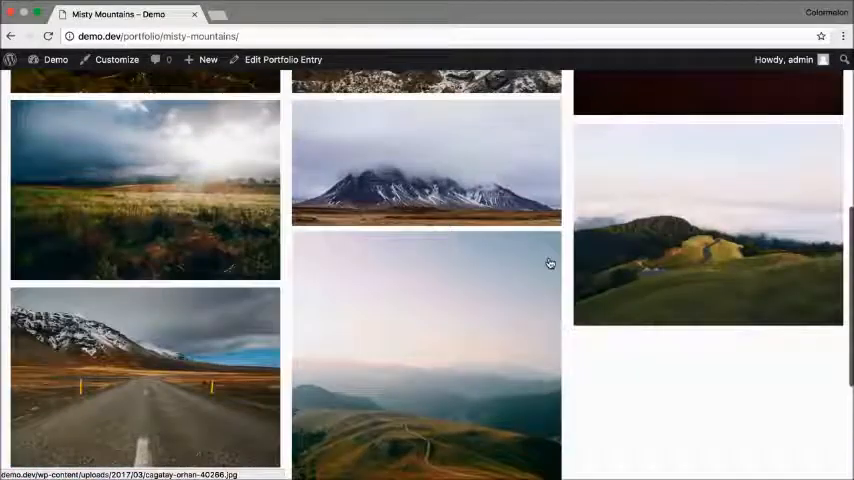
{"action": "mouse_move", "coordinate": [596, 412]}
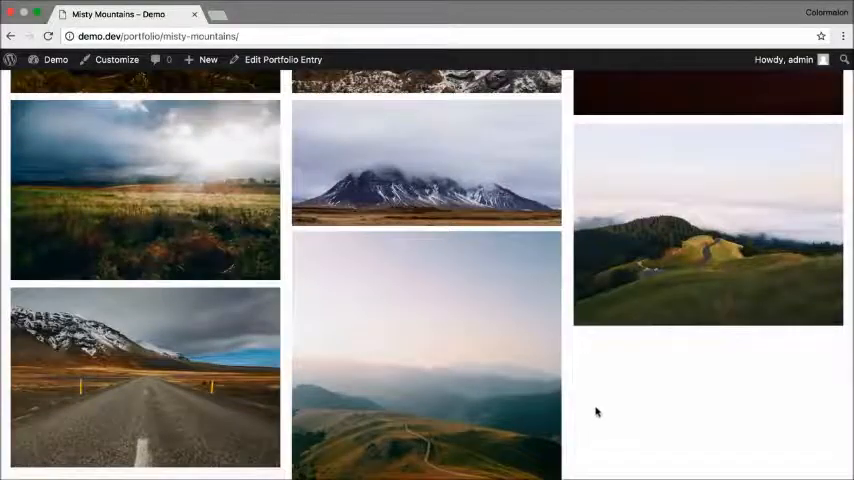
{"action": "scroll", "scroll_direction": "up", "scroll_amount": 3}
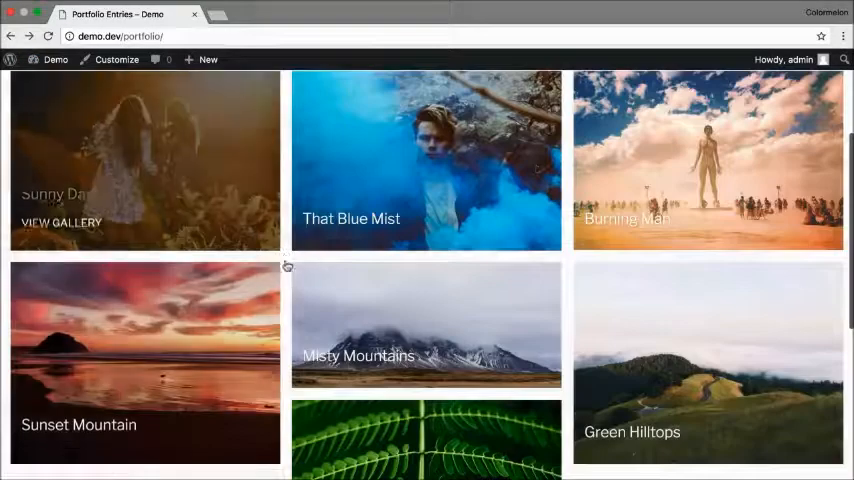
{"action": "scroll", "scroll_direction": "up", "scroll_amount": 3}
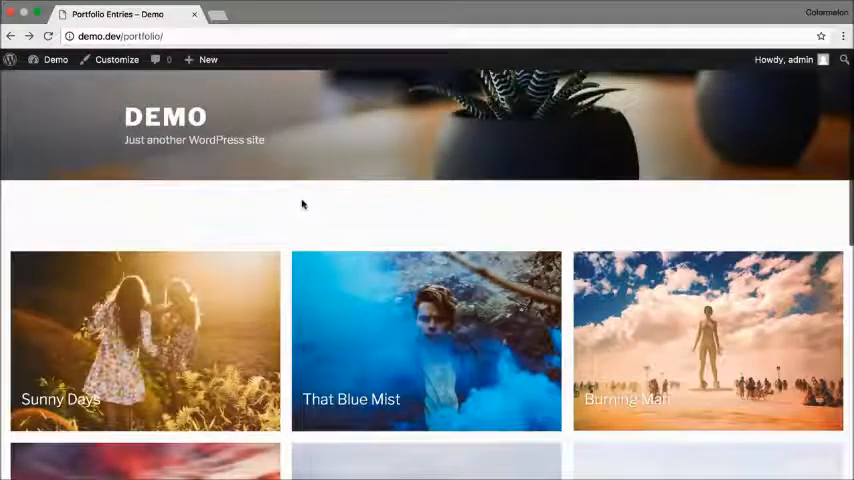
{"action": "mouse_move", "coordinate": [714, 232]}
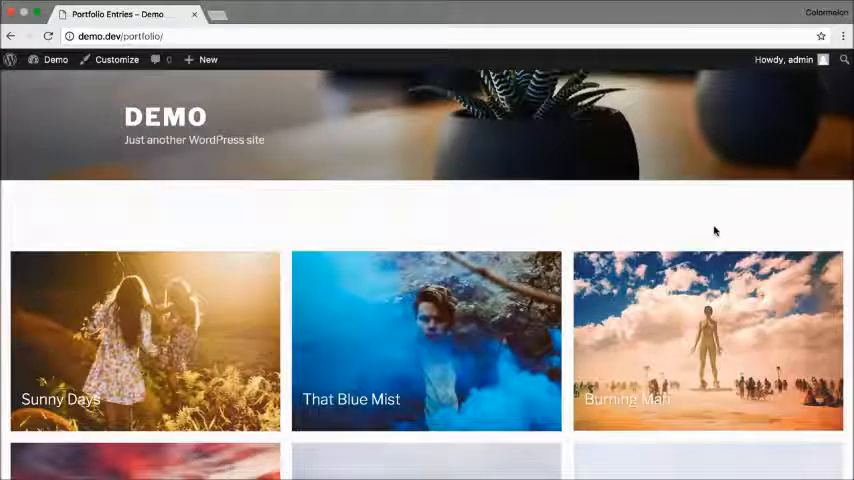
{"action": "mouse_move", "coordinate": [272, 226]}
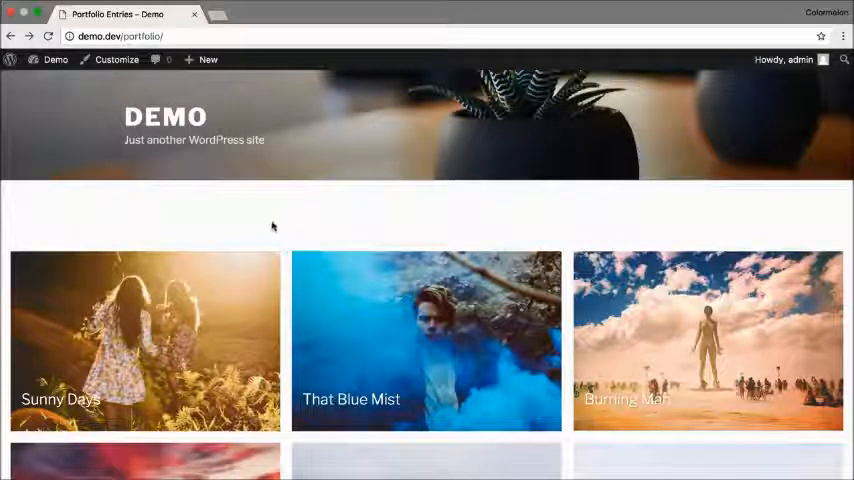
- Return to the admin dashboard and reach the Appearance > Menus editor
{"action": "left_click", "coordinate": [56, 60]}
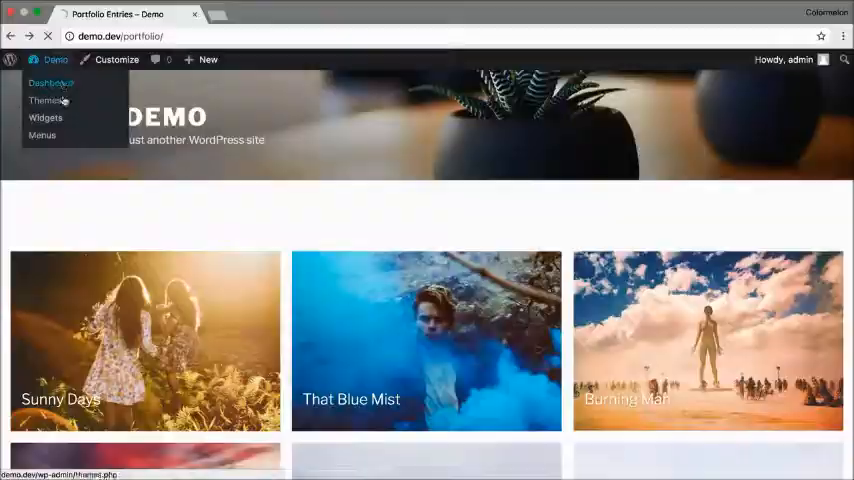
{"action": "left_click", "coordinate": [48, 84]}
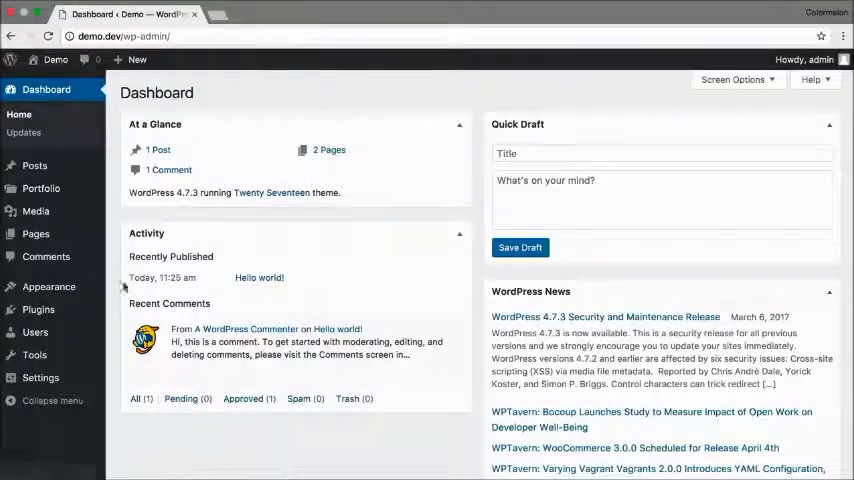
{"action": "left_click", "coordinate": [20, 320]}
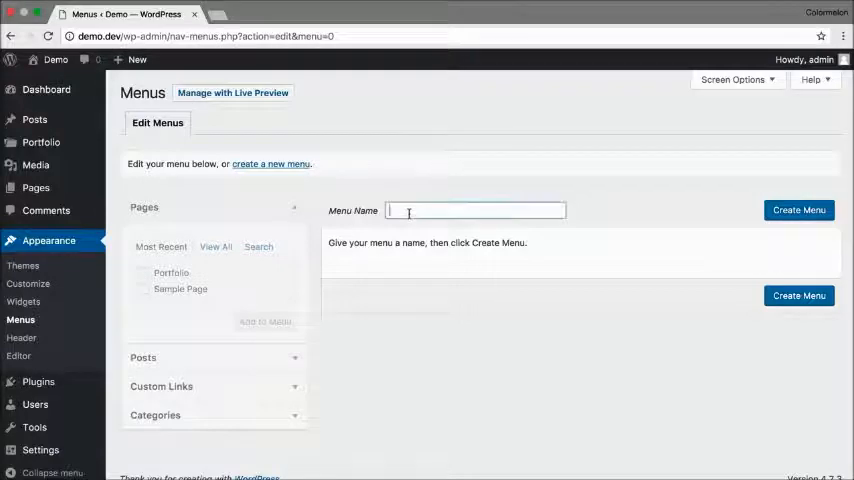
- Create a menu named 'Main Menu' assigned to the Top Menu location and save it
{"action": "type", "text": "Main Menu"}
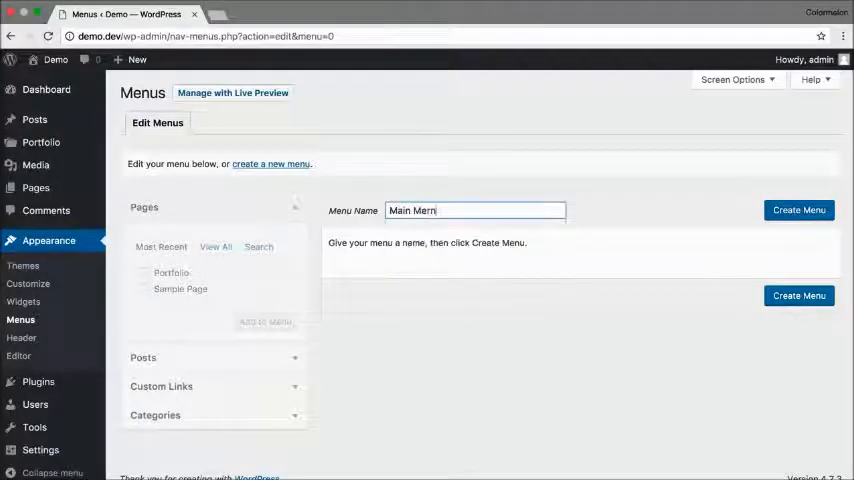
{"action": "left_click", "coordinate": [798, 210]}
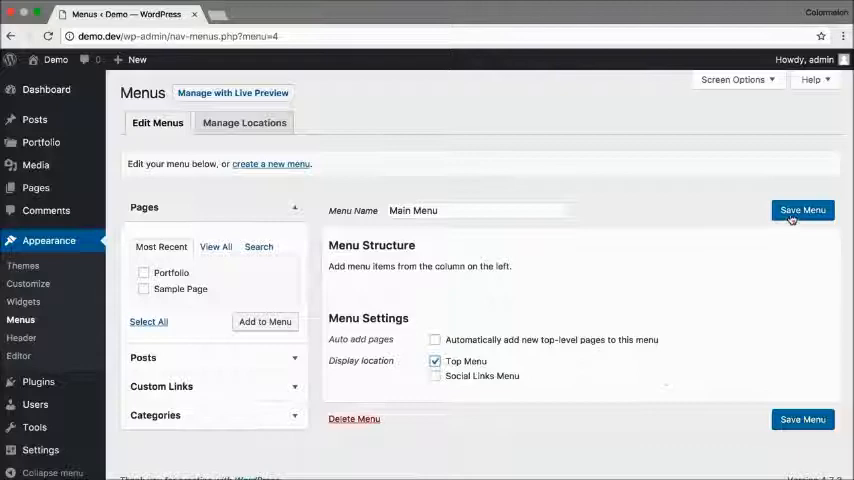
{"action": "left_click", "coordinate": [802, 210]}
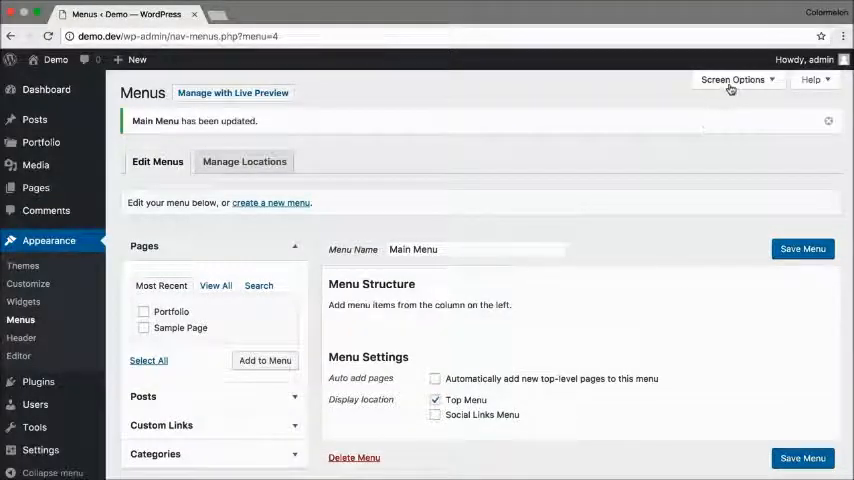
- Enable portfolio categories as a menu item source in Screen Options
{"action": "left_click", "coordinate": [734, 80]}
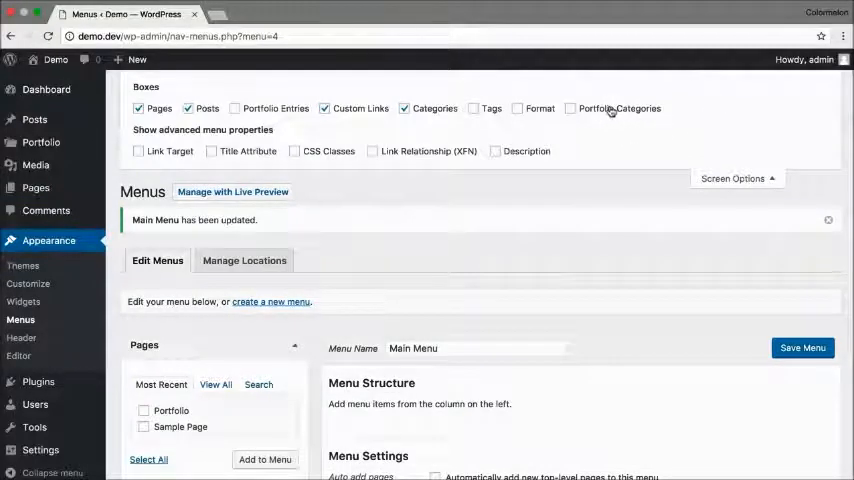
{"action": "left_click", "coordinate": [570, 108]}
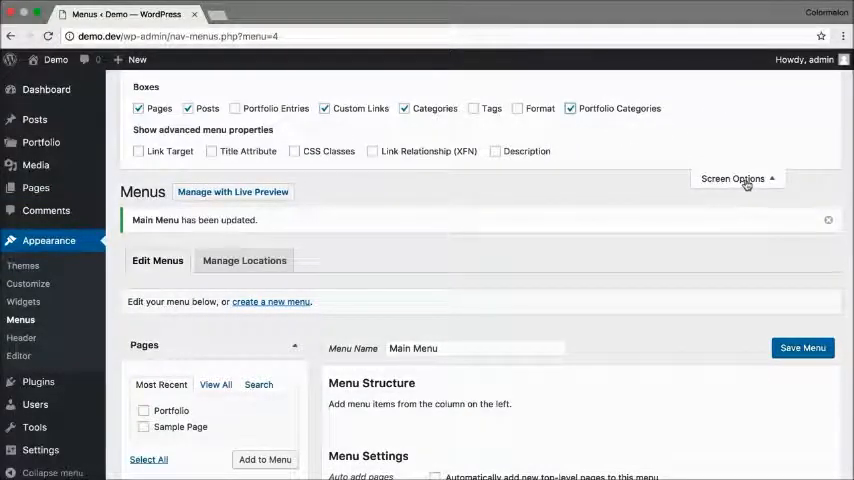
{"action": "left_click", "coordinate": [736, 178]}
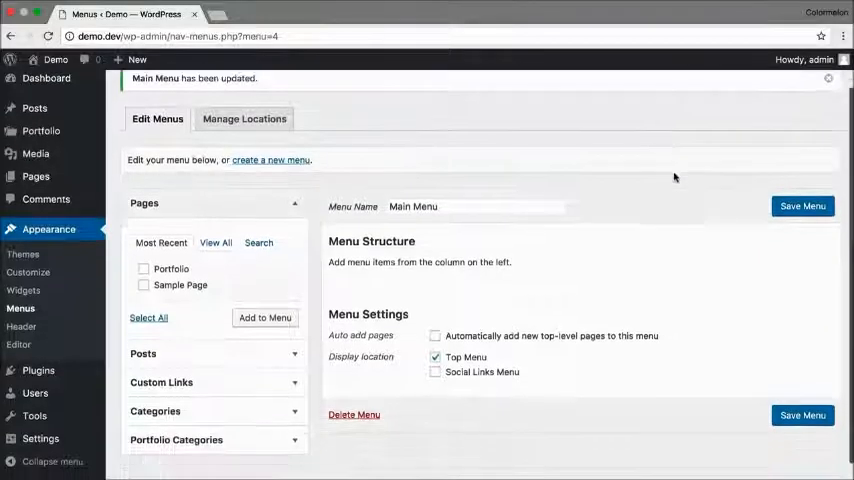
- Add the Landscapes and Dreamy Collection categories to the menu
{"action": "scroll", "scroll_direction": "down", "scroll_amount": 3}
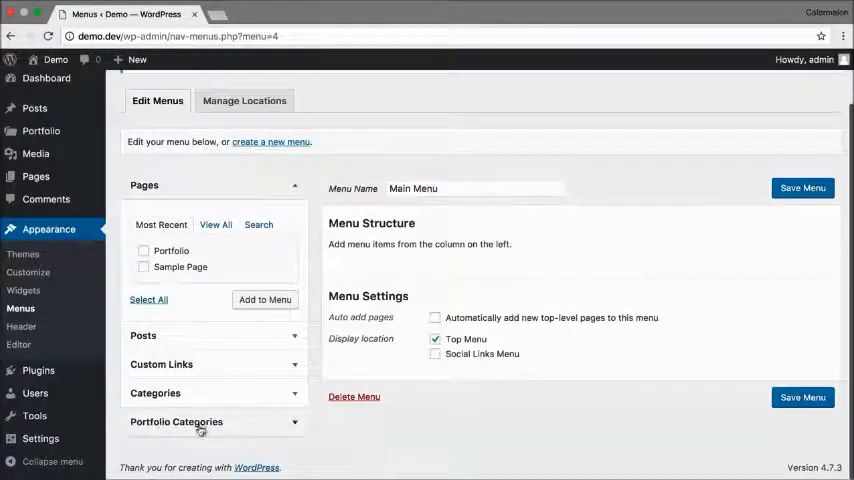
{"action": "left_click", "coordinate": [176, 420]}
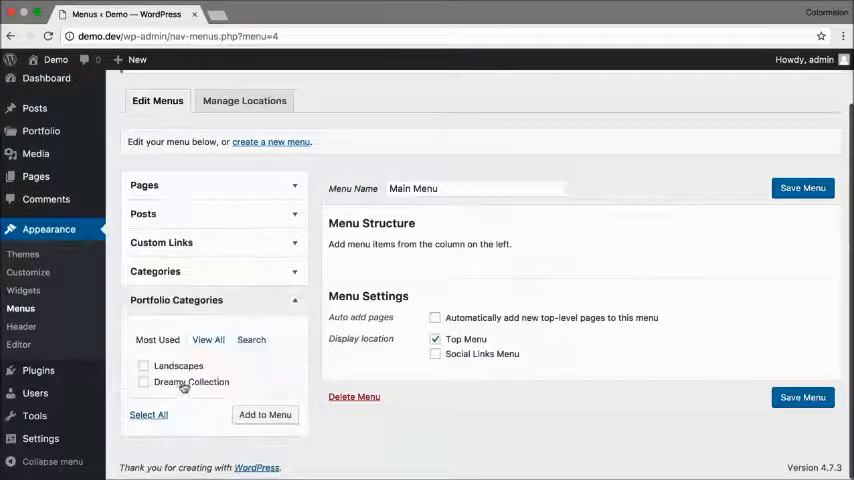
{"action": "left_click", "coordinate": [148, 414]}
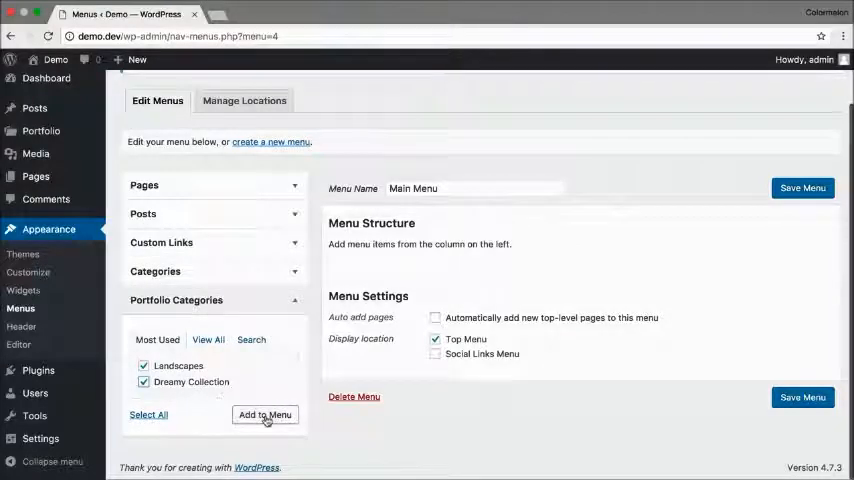
{"action": "left_click", "coordinate": [264, 414]}
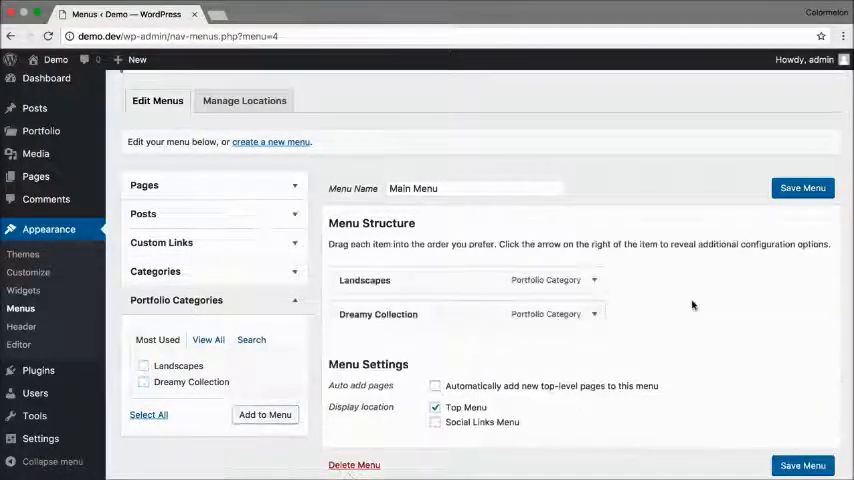
{"action": "mouse_move", "coordinate": [310, 172]}
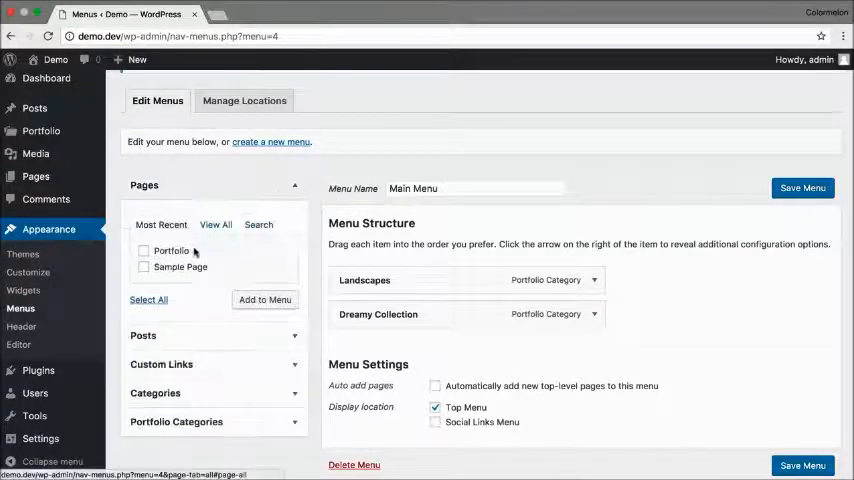
- Add the Portfolio page and nest the two categories beneath it as sub-items
{"action": "left_click", "coordinate": [144, 250]}
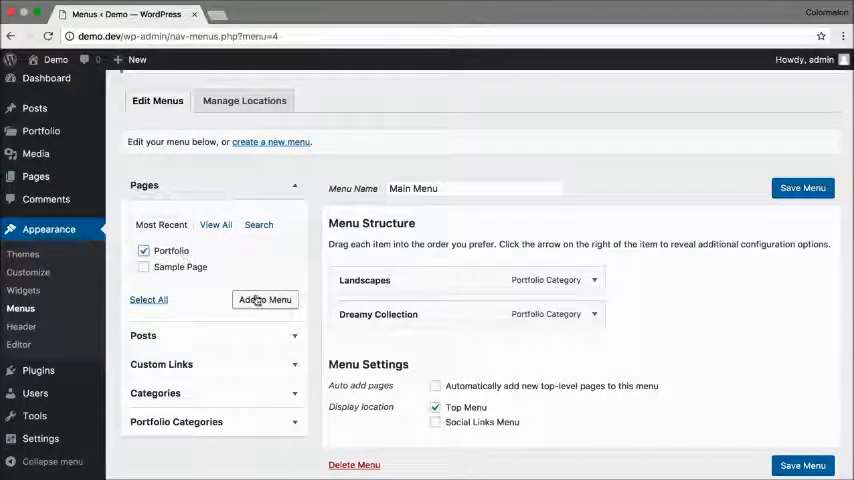
{"action": "left_click", "coordinate": [264, 300]}
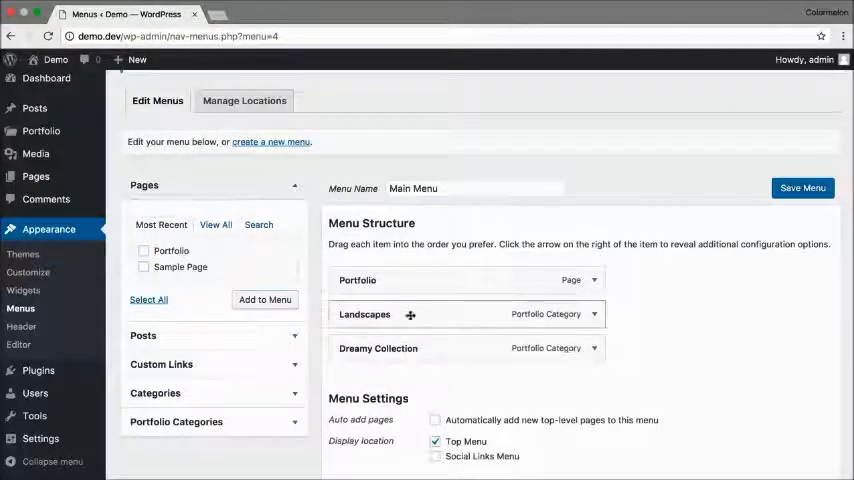
{"action": "left_click", "coordinate": [388, 314]}
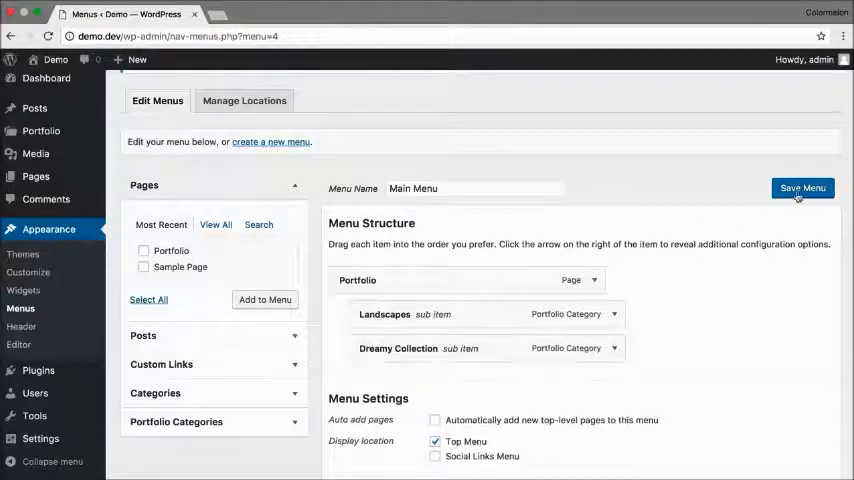
- Save the updated Main Menu and visit the live site
{"action": "left_click", "coordinate": [800, 188]}
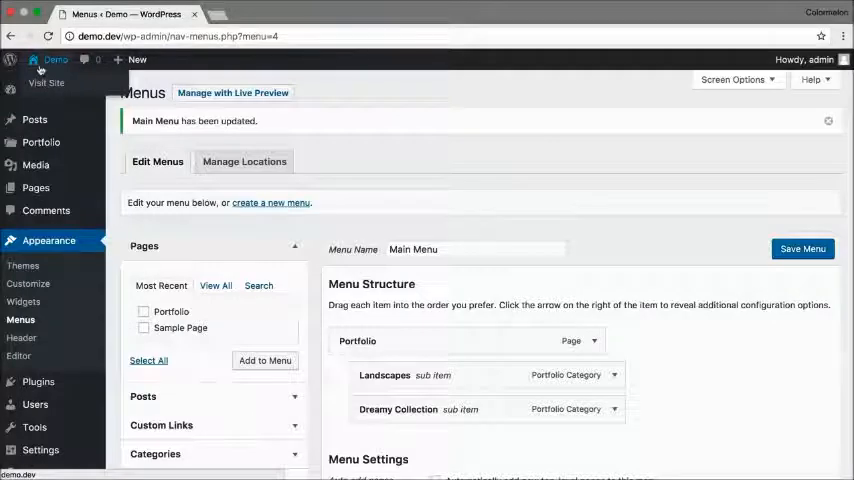
{"action": "left_click", "coordinate": [46, 84]}
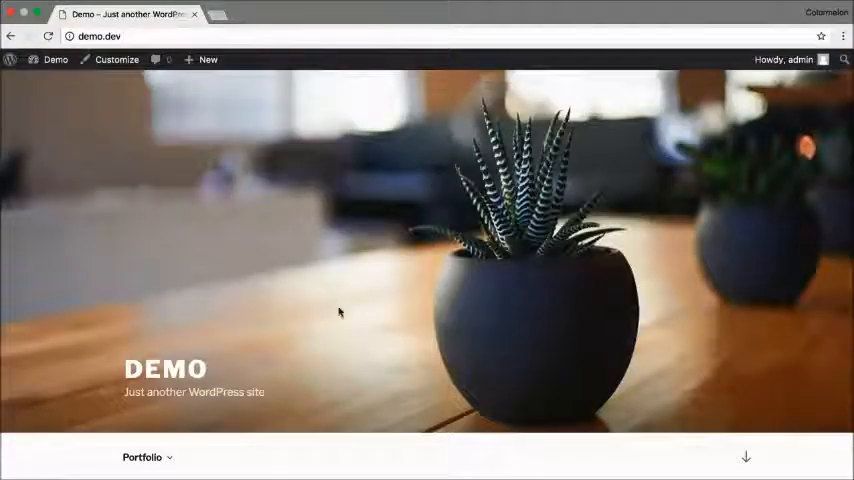
{"action": "scroll", "scroll_direction": "down", "scroll_amount": 3}
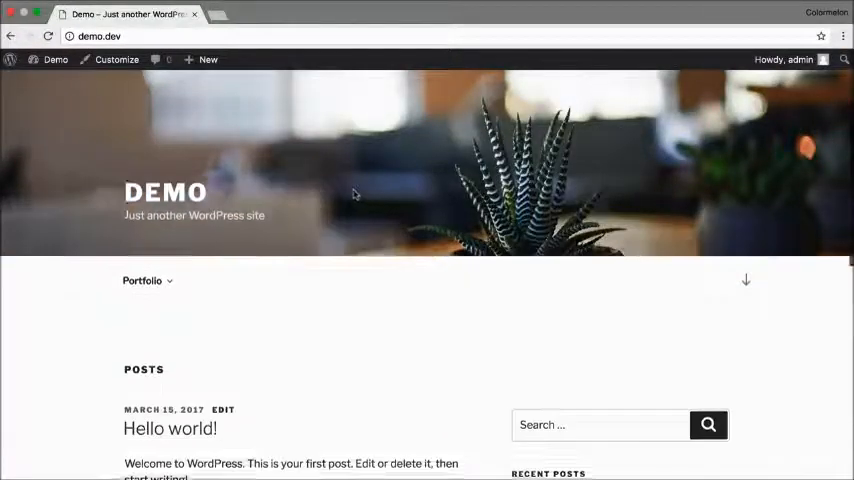
- From the Portfolio dropdown reach the Landscapes category page, then the full Portfolio listing
{"action": "left_click", "coordinate": [142, 236]}
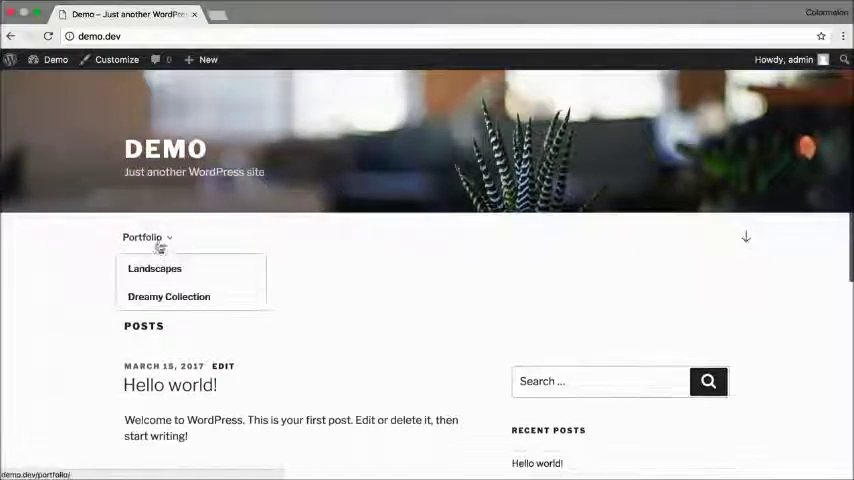
{"action": "mouse_move", "coordinate": [168, 296]}
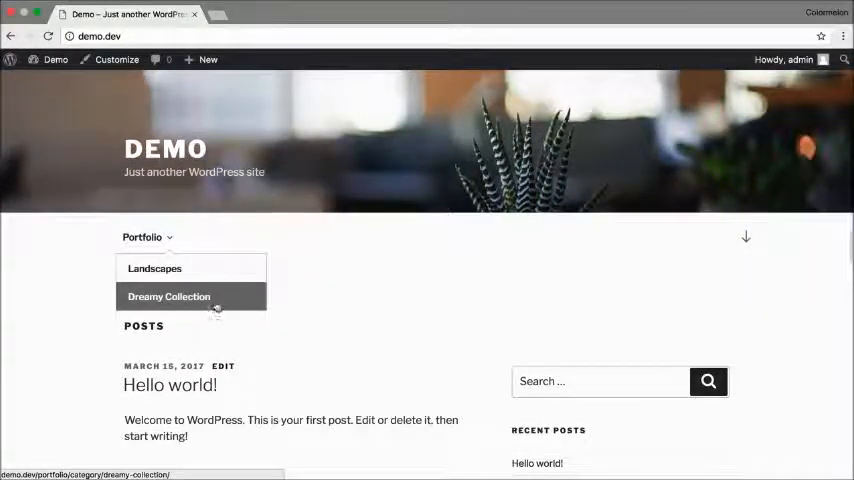
{"action": "left_click", "coordinate": [154, 268]}
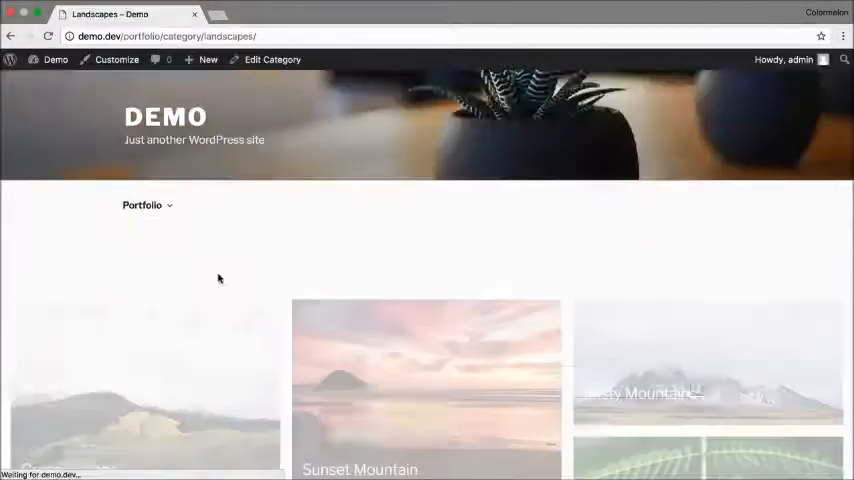
{"action": "left_click", "coordinate": [144, 204]}
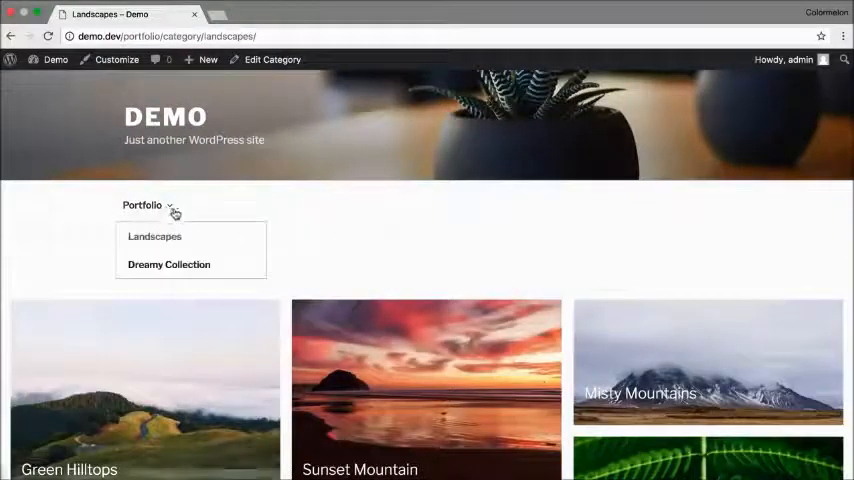
{"action": "left_click", "coordinate": [140, 204]}
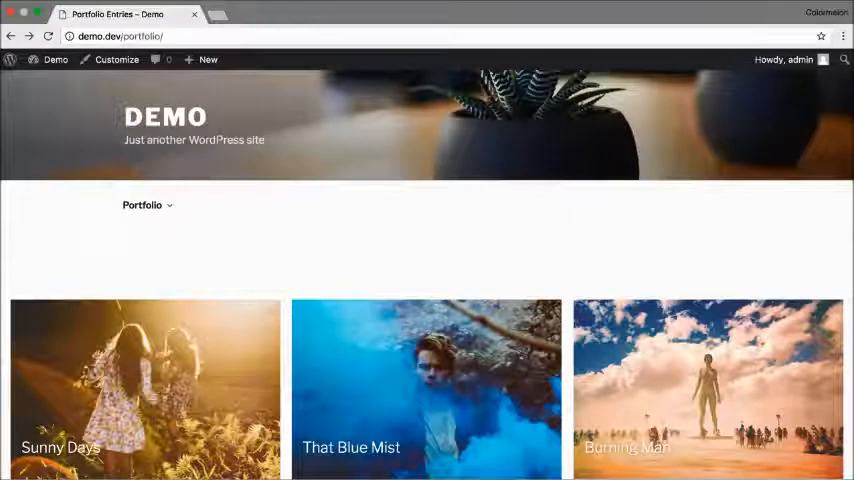
{"action": "mouse_move", "coordinate": [690, 256]}
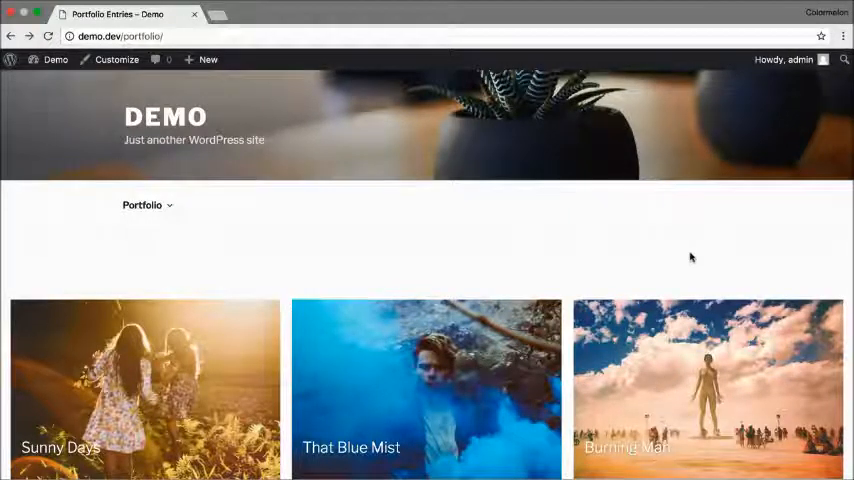
{"action": "mouse_move", "coordinate": [448, 240]}
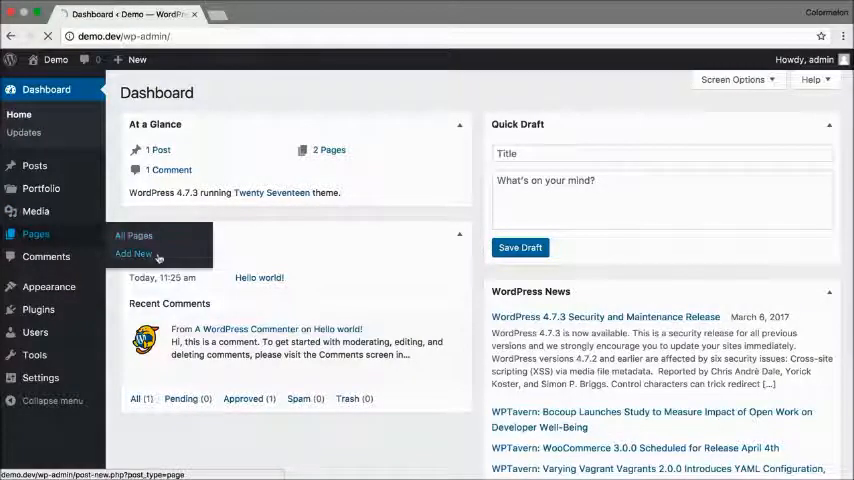
- Add a new page titled 'Blog' and publish it
{"action": "left_click", "coordinate": [132, 252]}
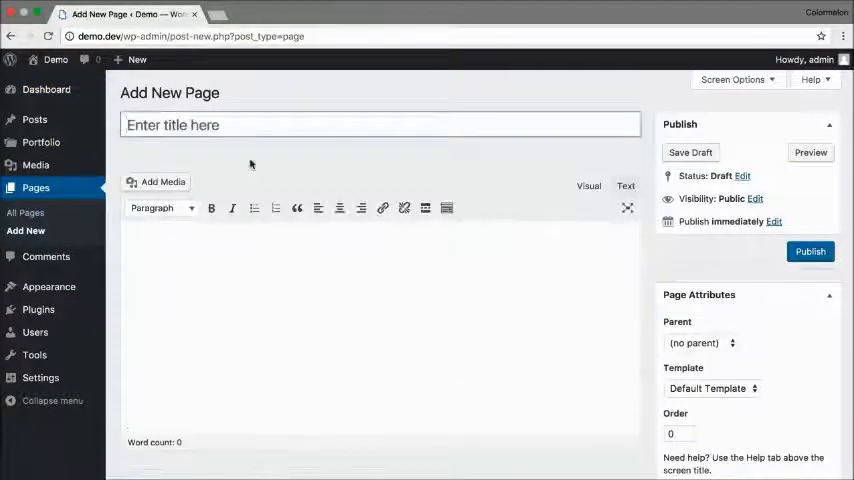
{"action": "type", "text": "Blog"}
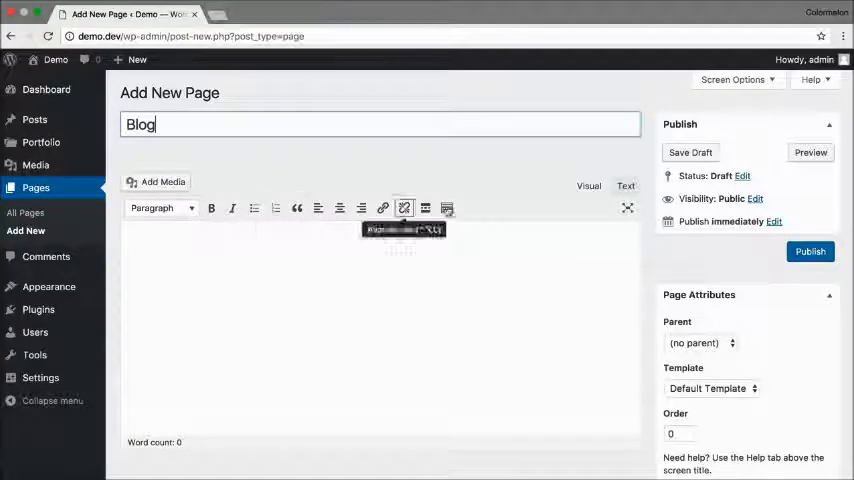
{"action": "left_click", "coordinate": [810, 252]}
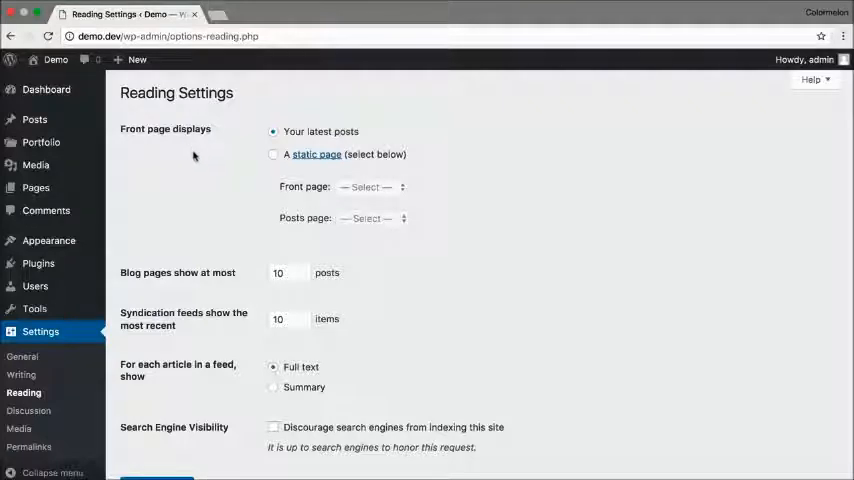
{"action": "mouse_move", "coordinate": [238, 160]}
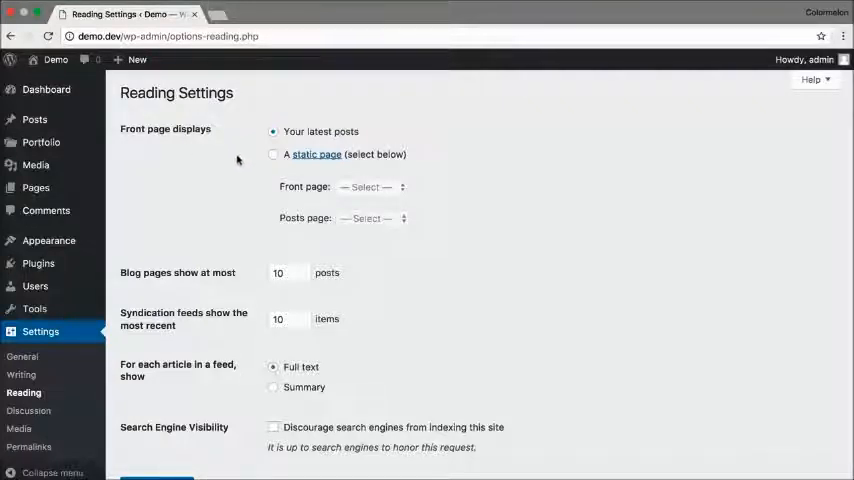
- In Reading Settings choose a static front page: Portfolio as front page, Blog as posts page
{"action": "left_click", "coordinate": [272, 154]}
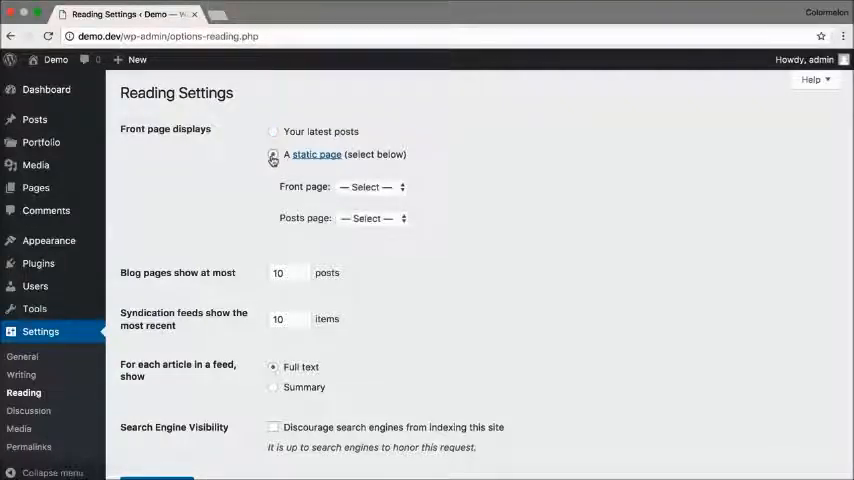
{"action": "left_click", "coordinate": [272, 154]}
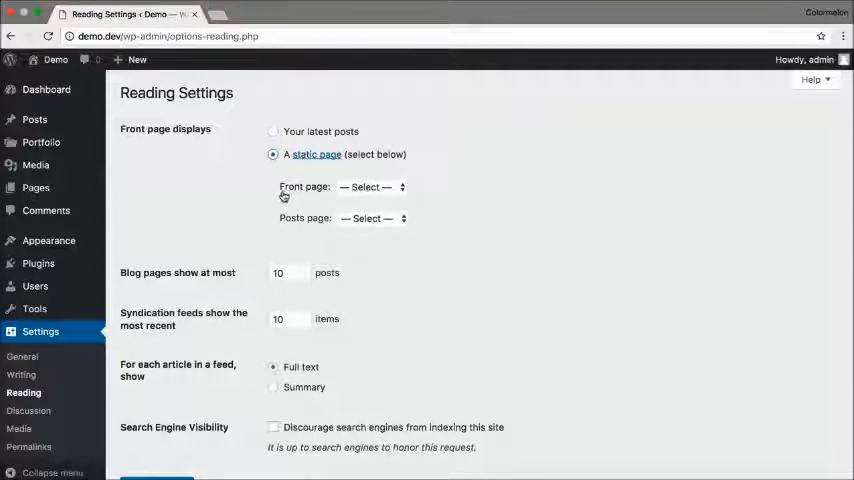
{"action": "left_click", "coordinate": [372, 188]}
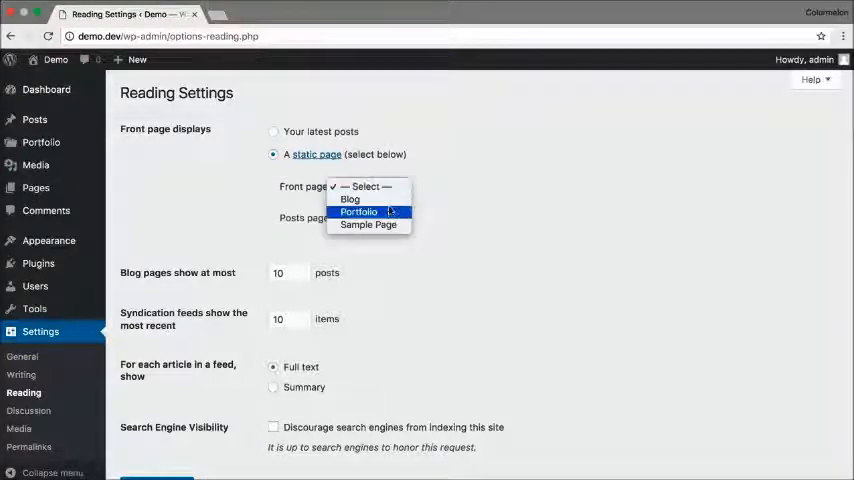
{"action": "left_click", "coordinate": [358, 212]}
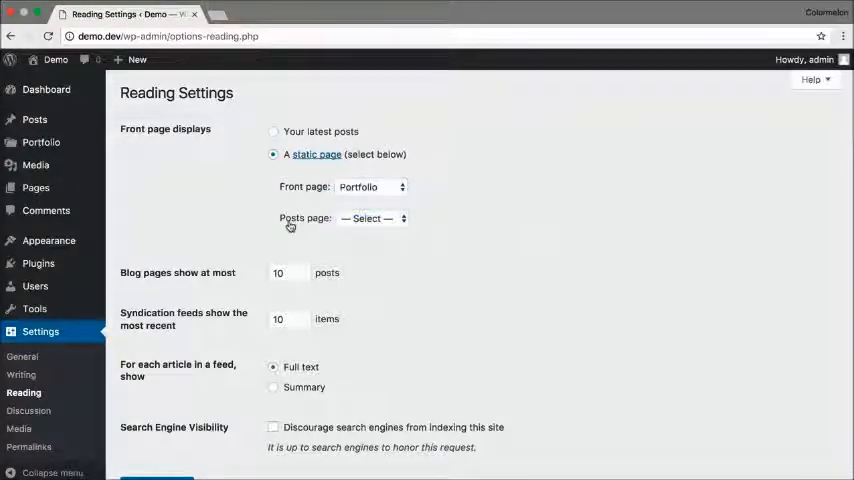
{"action": "left_click", "coordinate": [372, 218]}
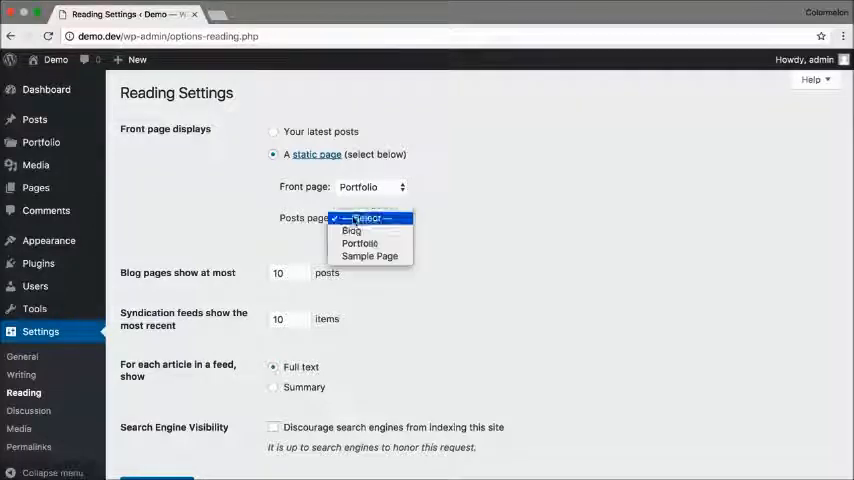
{"action": "left_click", "coordinate": [352, 230]}
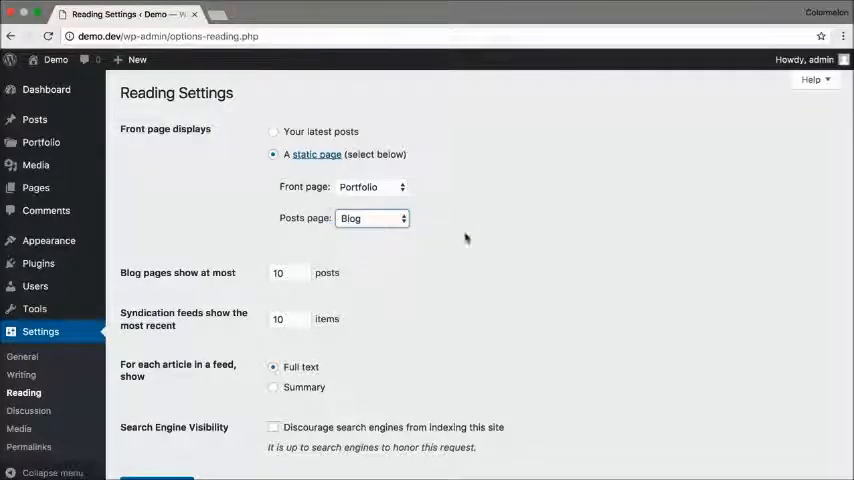
{"action": "scroll", "scroll_direction": "down", "scroll_amount": 3}
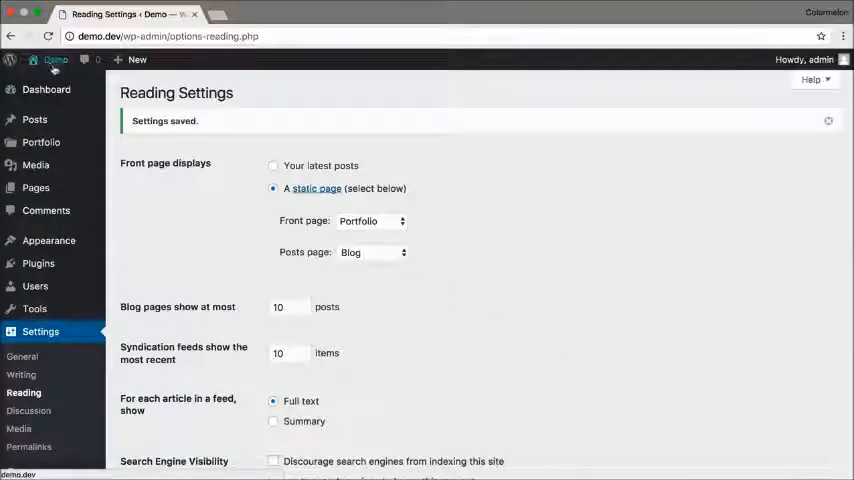
- Visit the live site's Portfolio homepage and reach the Landscapes category from the menu
{"action": "left_click", "coordinate": [56, 60]}
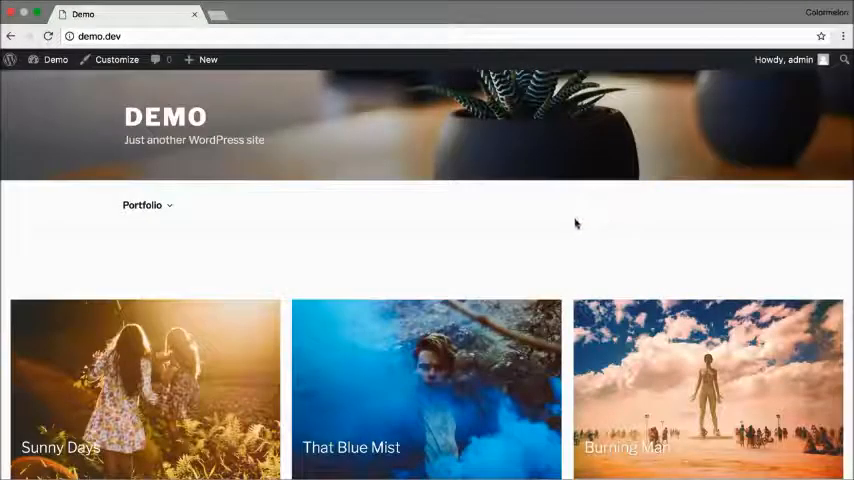
{"action": "scroll", "scroll_direction": "down", "scroll_amount": 3}
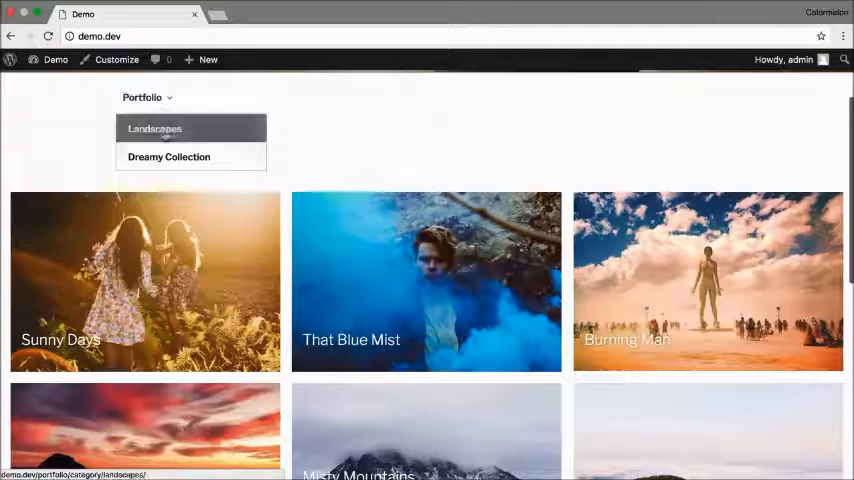
{"action": "left_click", "coordinate": [154, 128]}
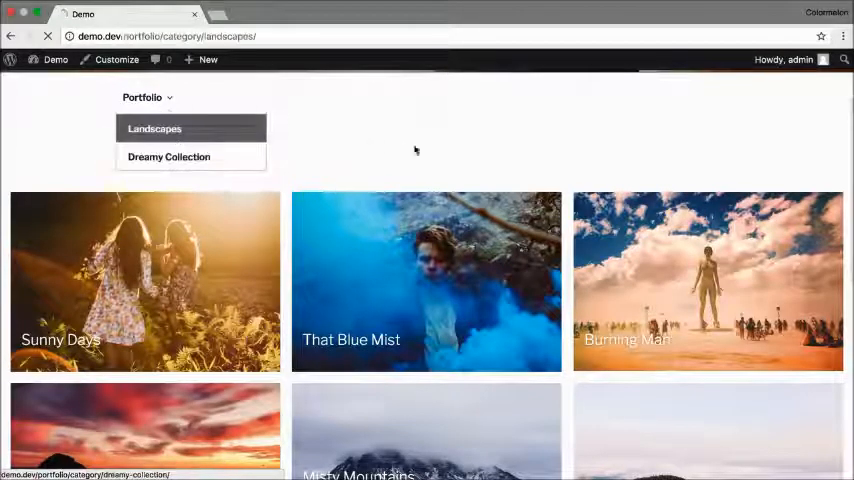
{"action": "left_click", "coordinate": [154, 128]}
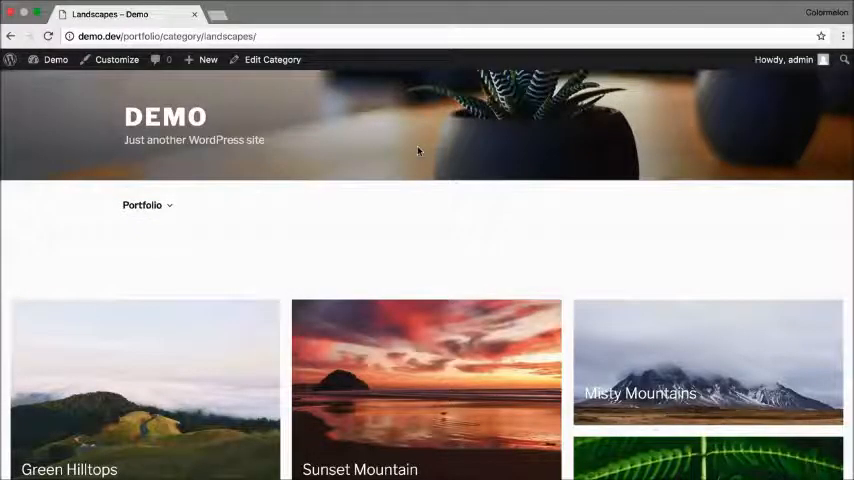